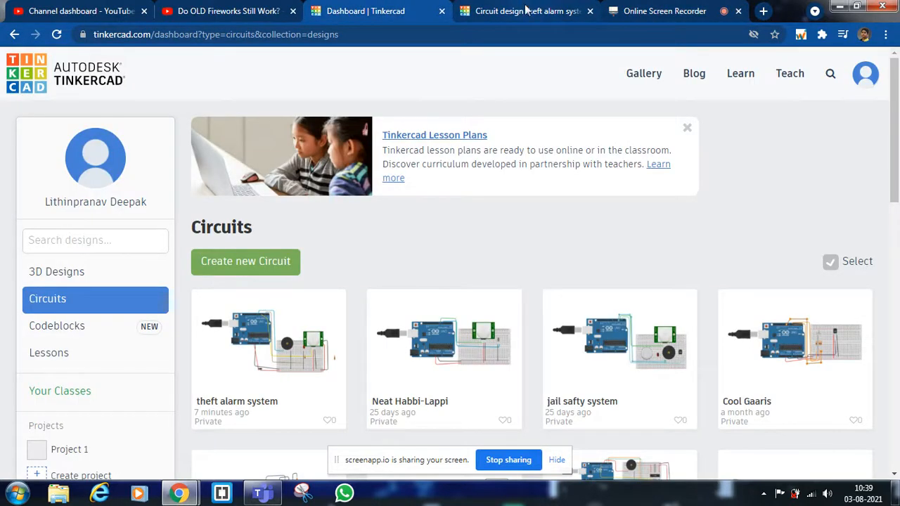
pyautogui.moveTo(526, 11)
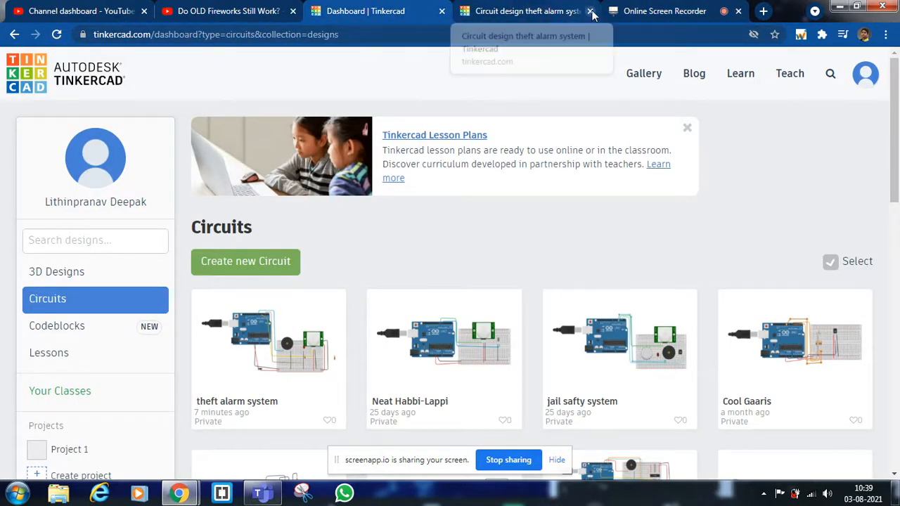
# Step: Close the old theft alarm circuit tab and create a new circuit design
pyautogui.click(593, 11)
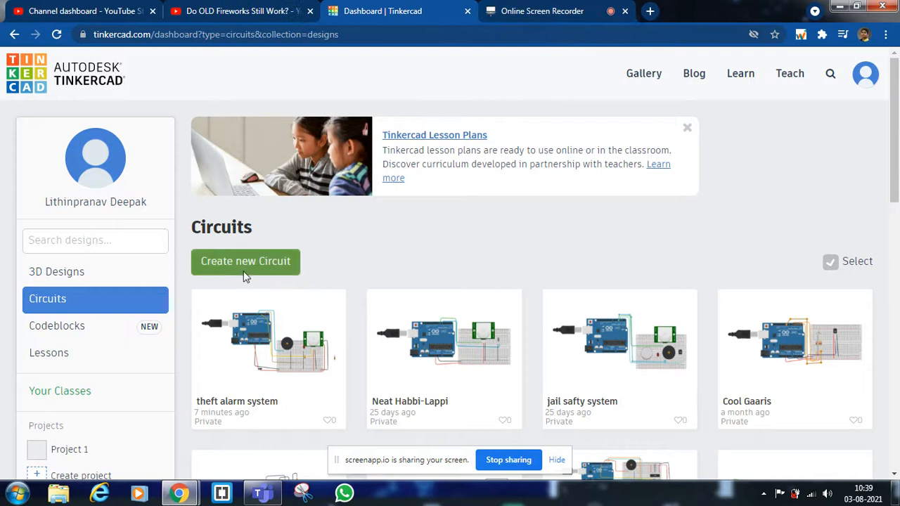
pyautogui.moveTo(245, 261)
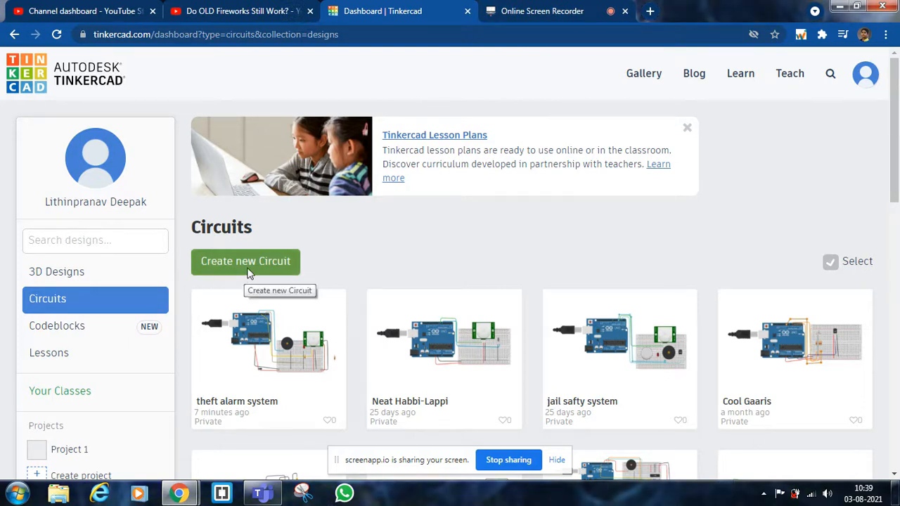
pyautogui.click(246, 261)
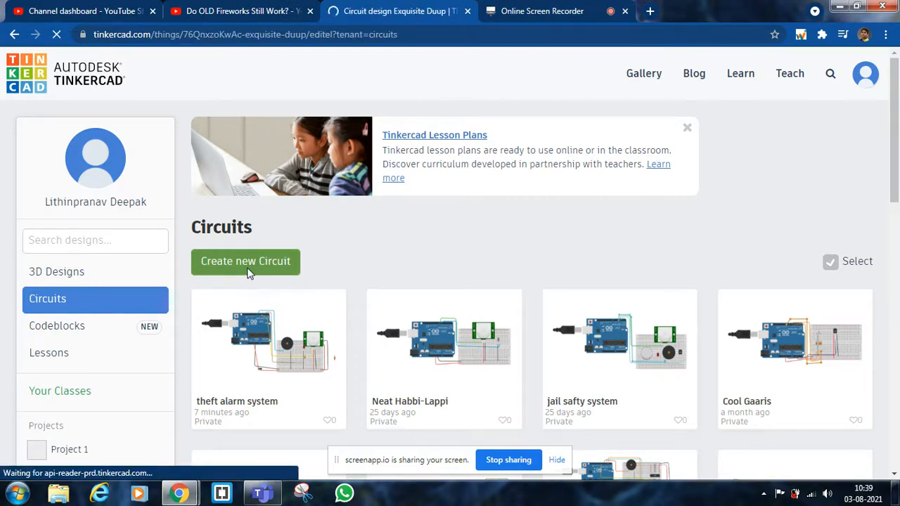
# Step: Rename 'Exquisite Duup' to 'theft alarm system', fixing the misspelling with a spell-check suggestion
pyautogui.click(246, 261)
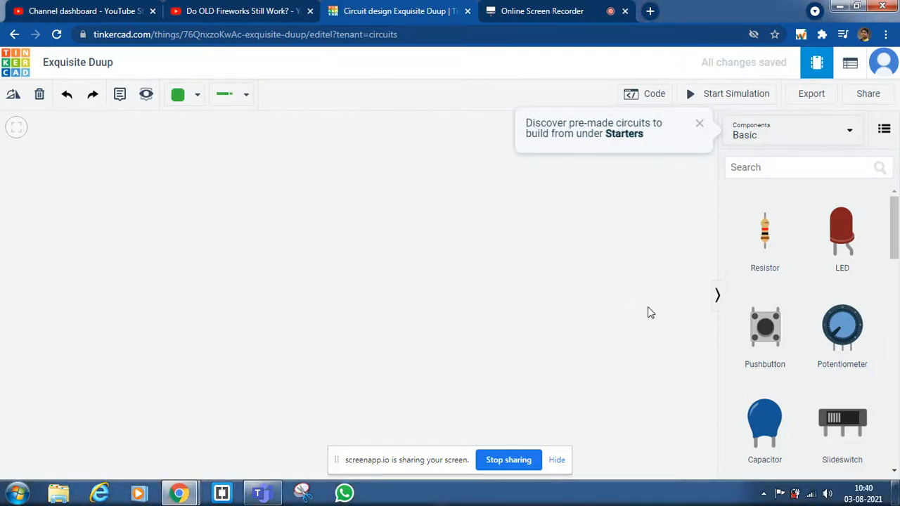
pyautogui.moveTo(82, 55)
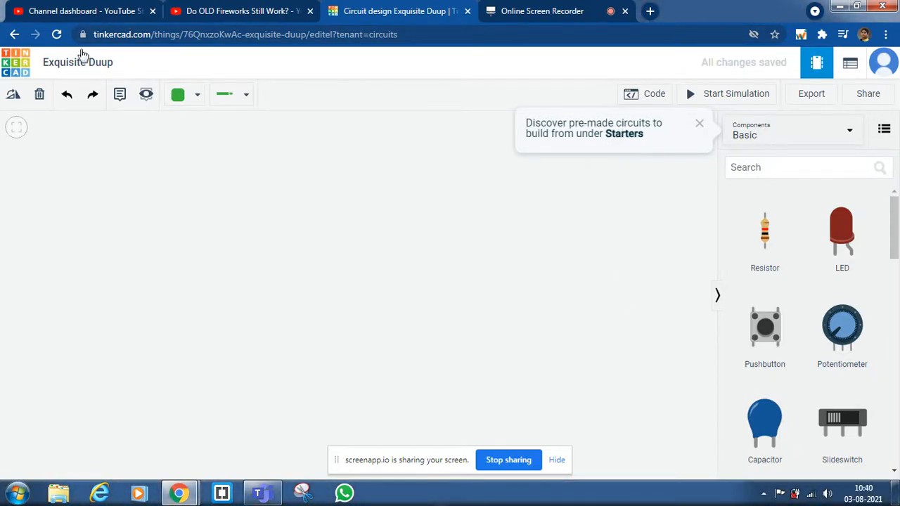
pyautogui.click(77, 62)
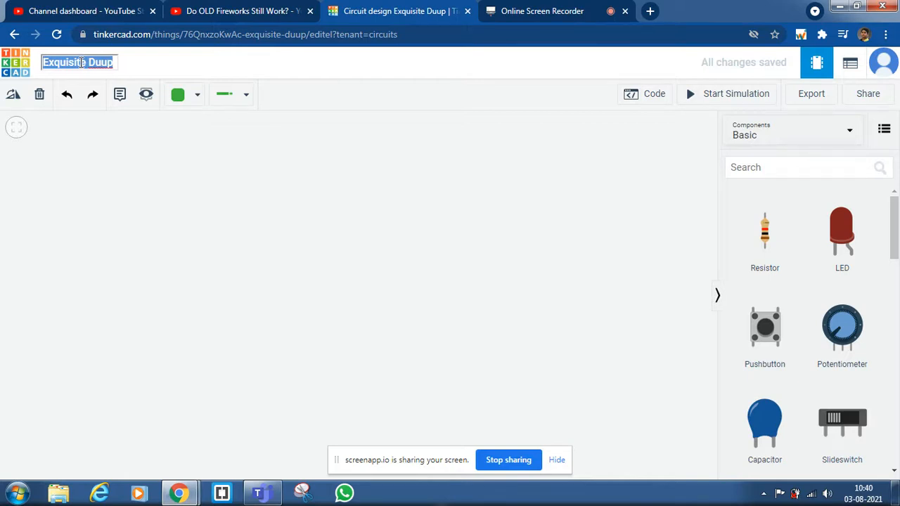
pyautogui.write('te')
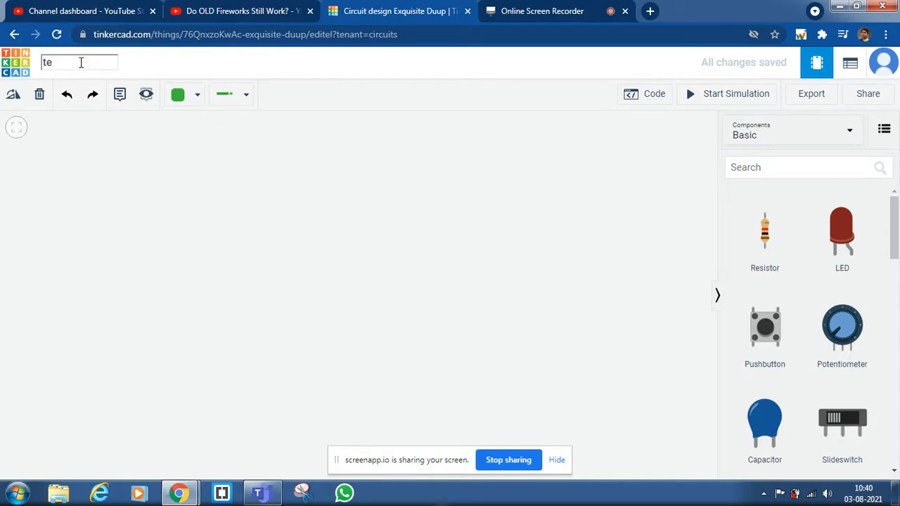
pyautogui.write('ft')
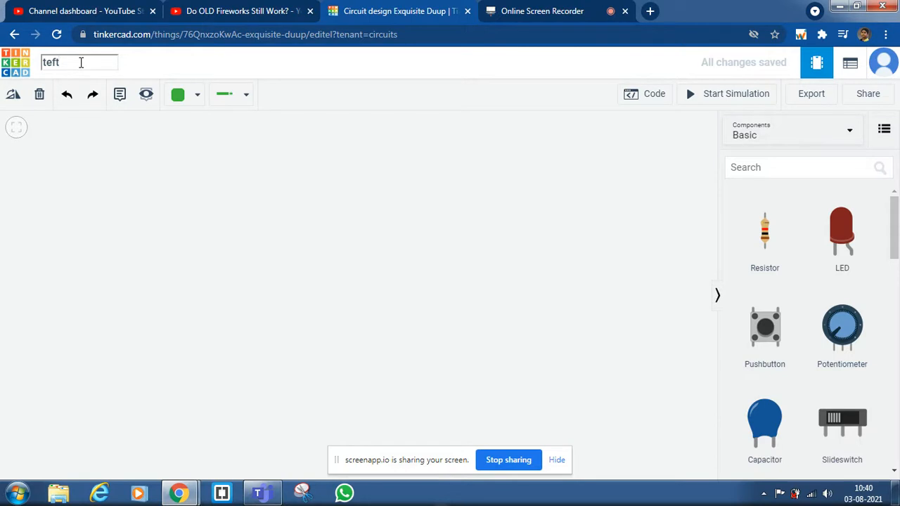
pyautogui.rightClick(53, 63)
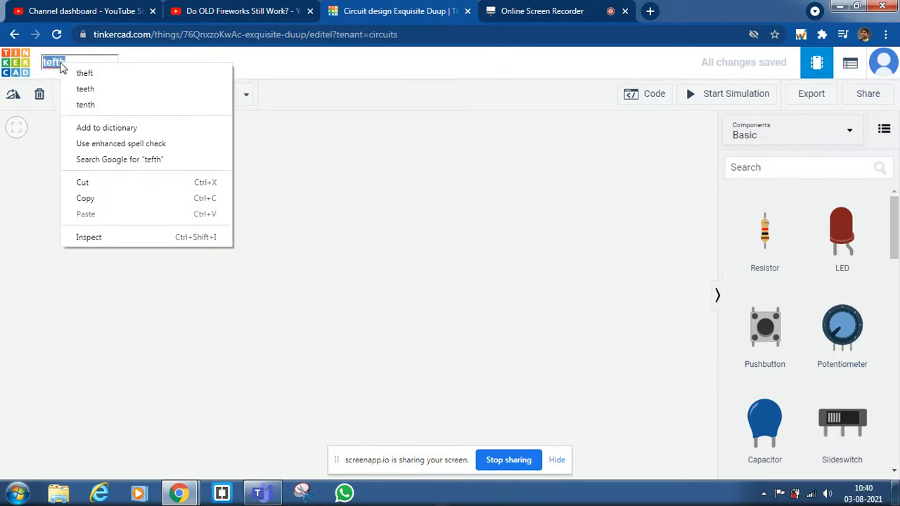
pyautogui.click(84, 72)
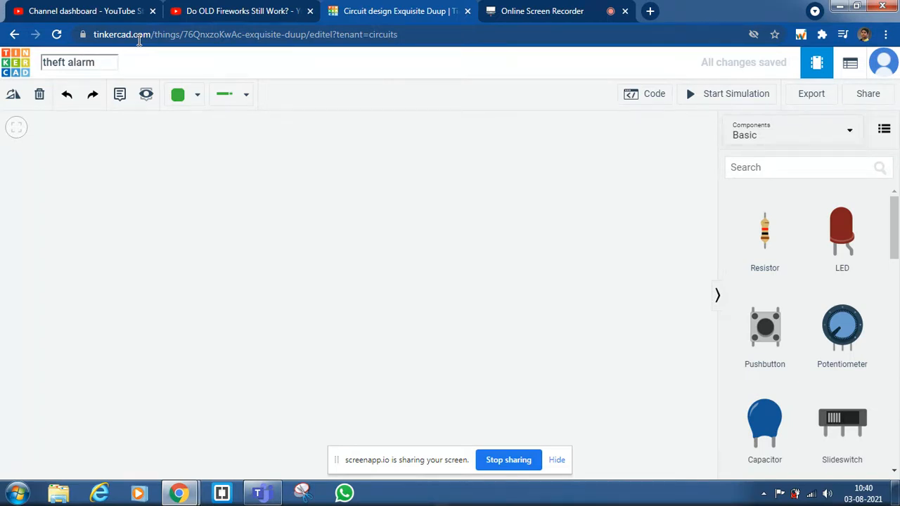
pyautogui.write('system')
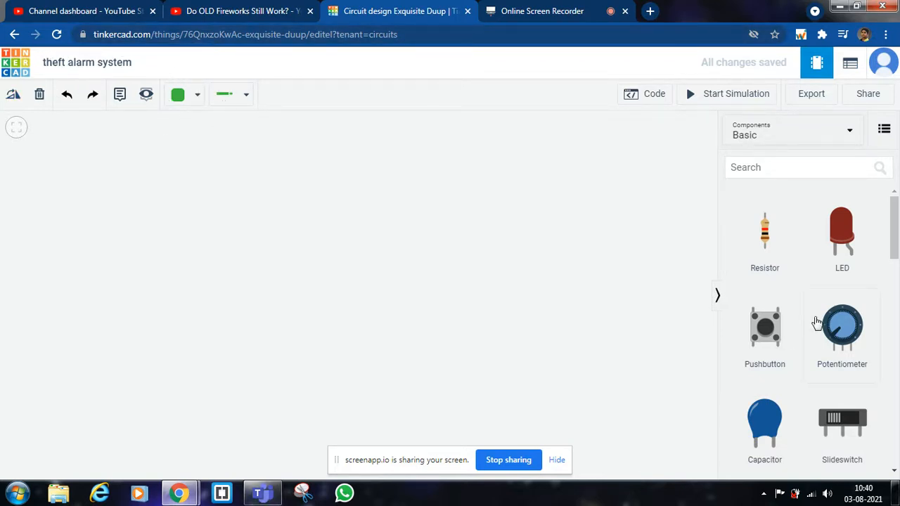
# Step: Place a small breadboard and a red LED on the canvas, browsing the components list
pyautogui.scroll(-3)
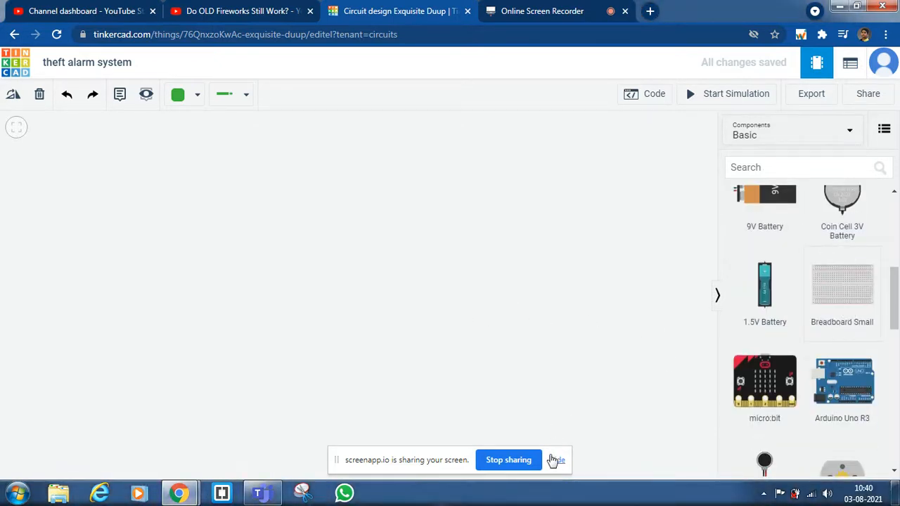
pyautogui.click(842, 285)
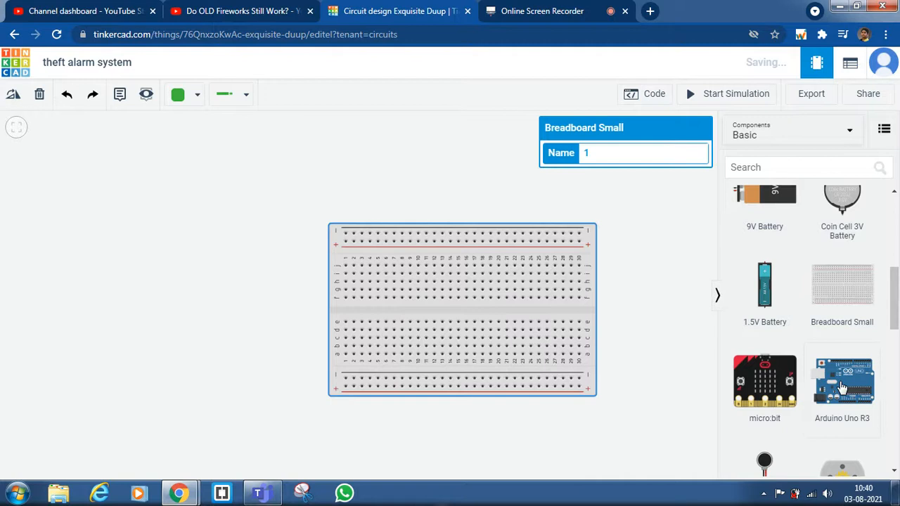
pyautogui.moveTo(352, 253)
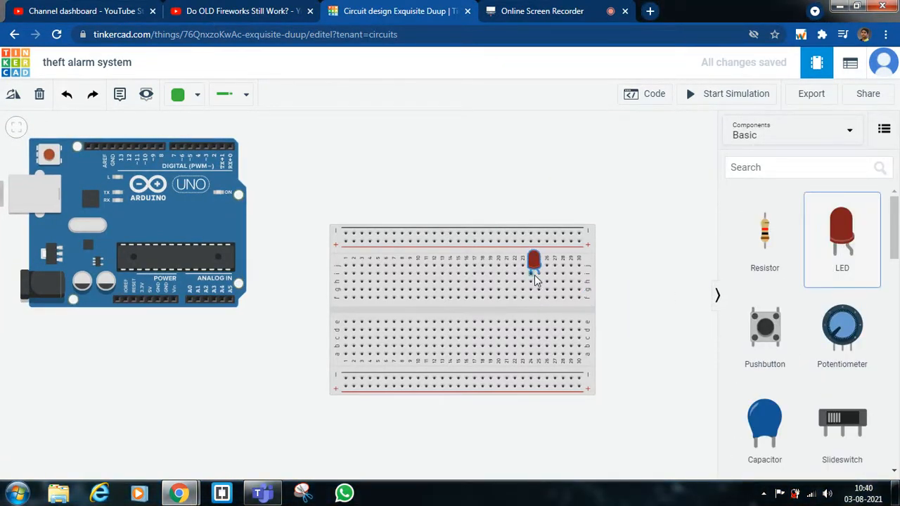
pyautogui.click(533, 262)
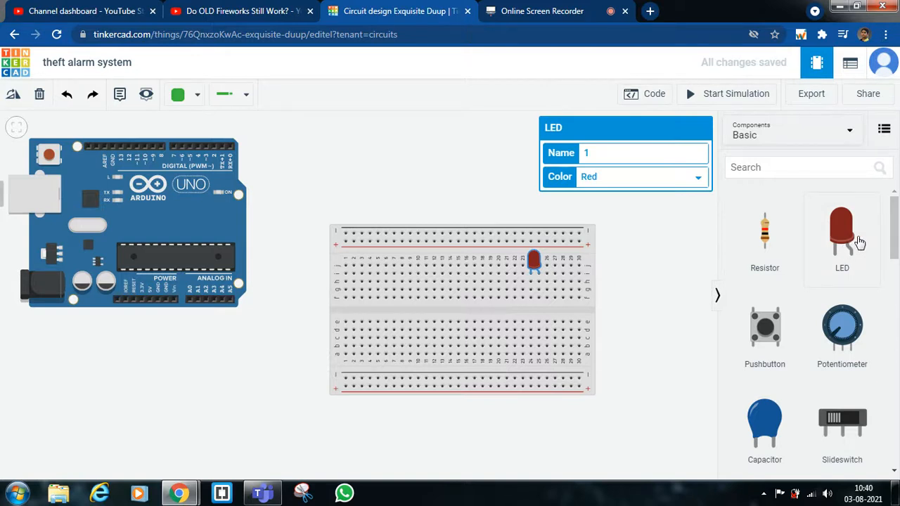
pyautogui.moveTo(858, 242)
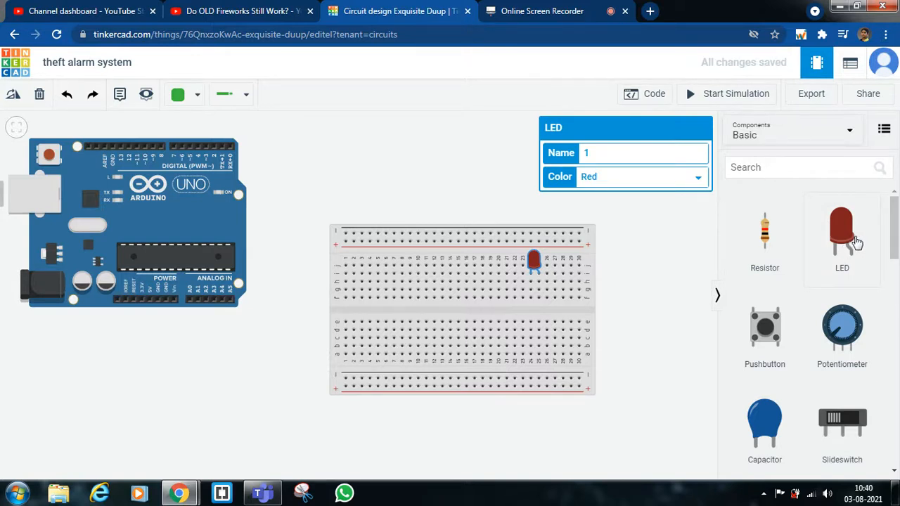
pyautogui.scroll(-3)
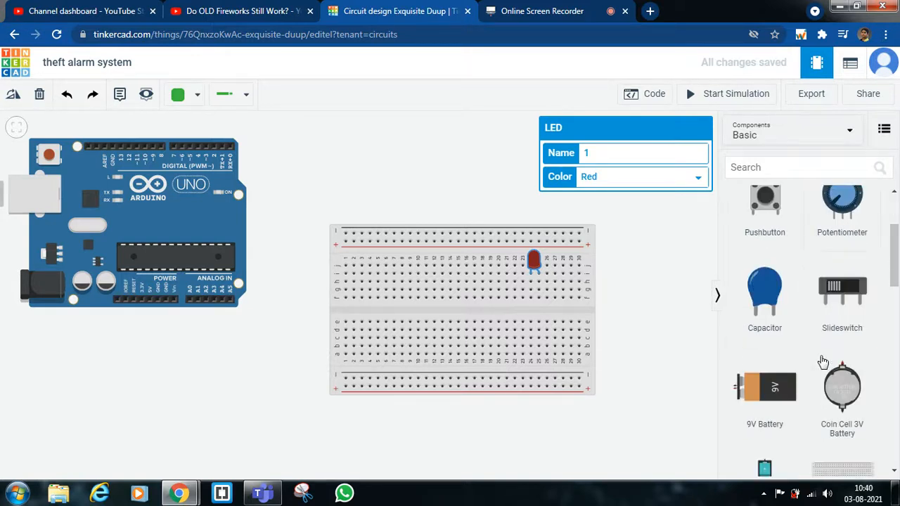
pyautogui.scroll(-3)
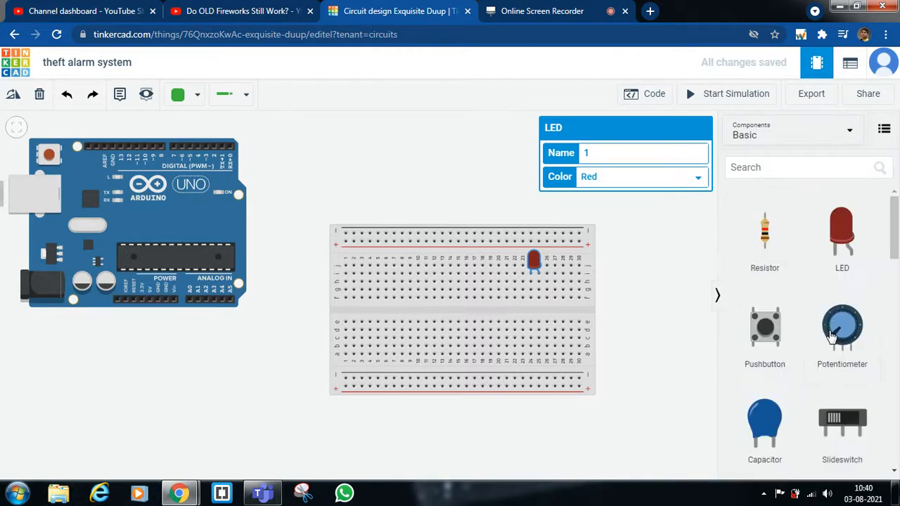
pyautogui.scroll(-3)
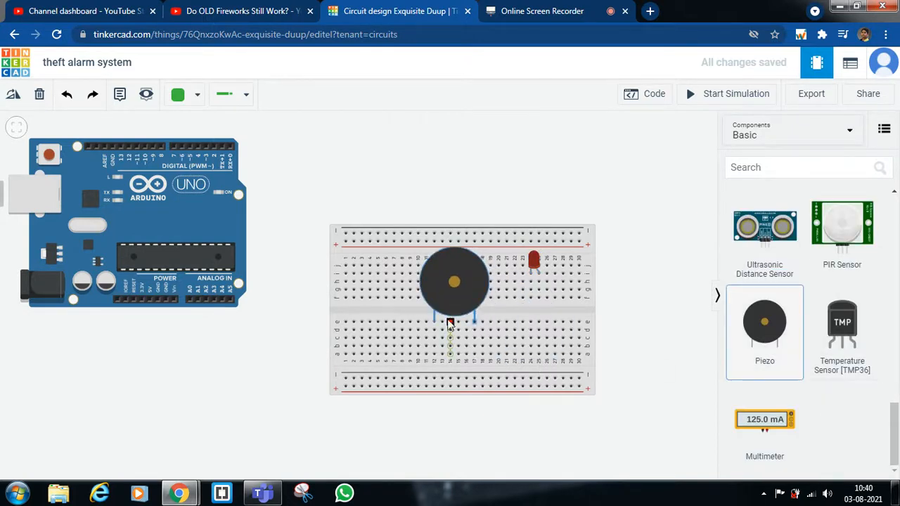
# Step: Move the piezo buzzer to the breadboard's upper-left rows
pyautogui.moveTo(453, 281); pyautogui.dragTo(397, 232)
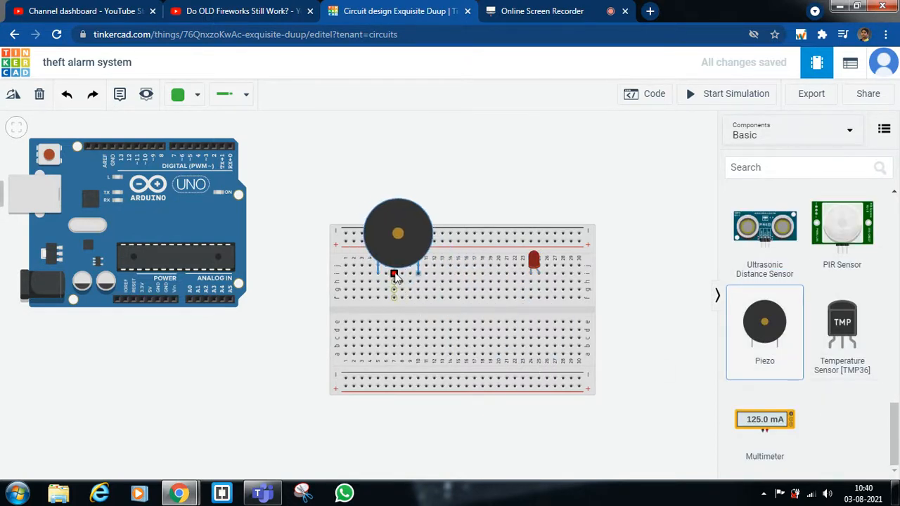
pyautogui.click(397, 233)
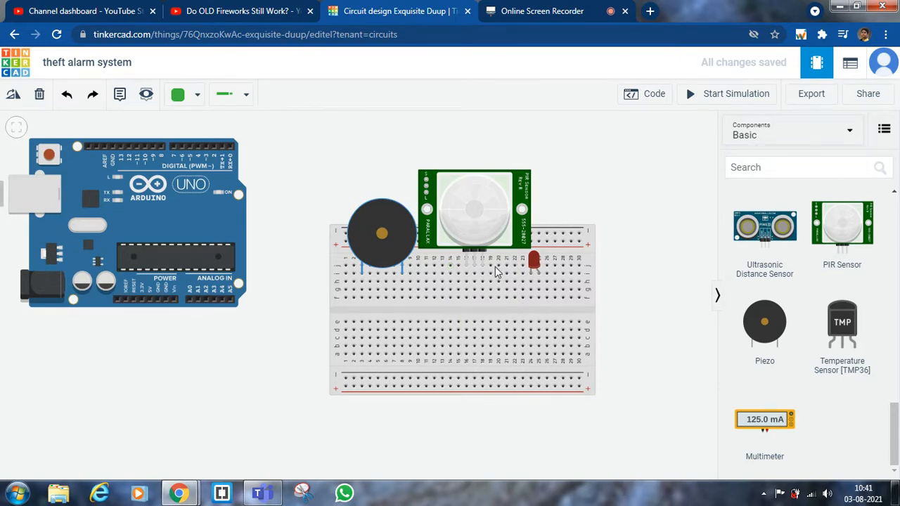
pyautogui.moveTo(513, 256)
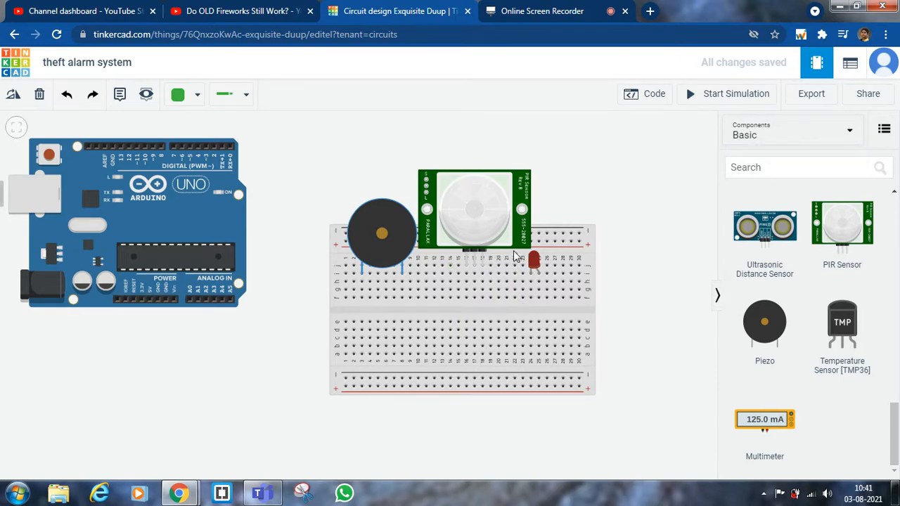
pyautogui.moveTo(295, 237)
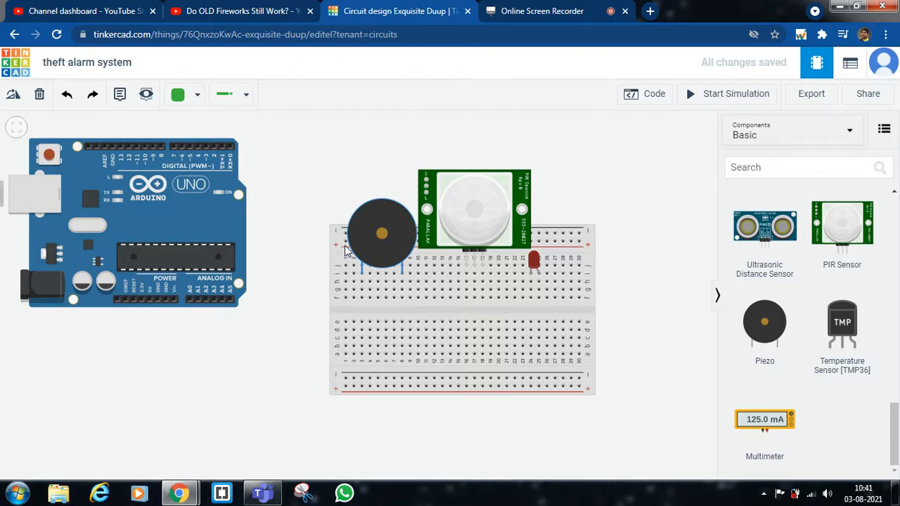
pyautogui.moveTo(394, 267)
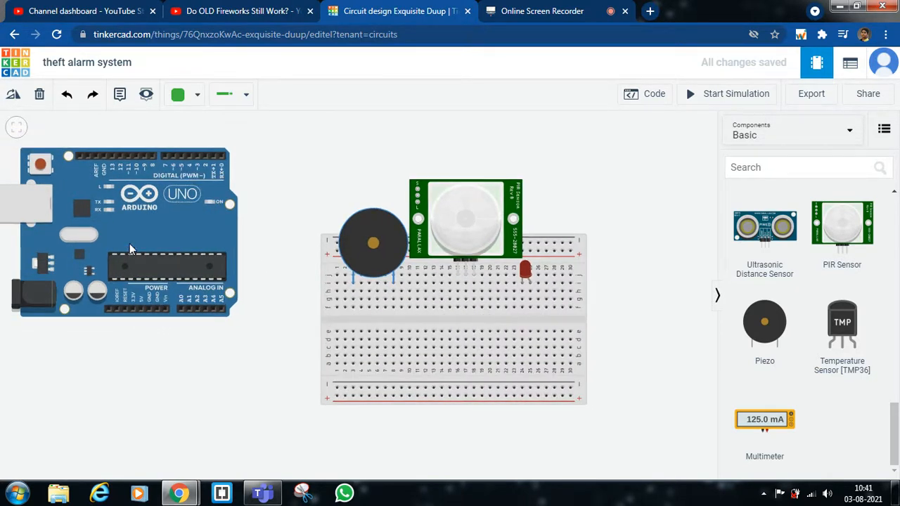
# Step: Wire Arduino 5V to the positive rail in red and GND to ground in black
pyautogui.click(232, 94)
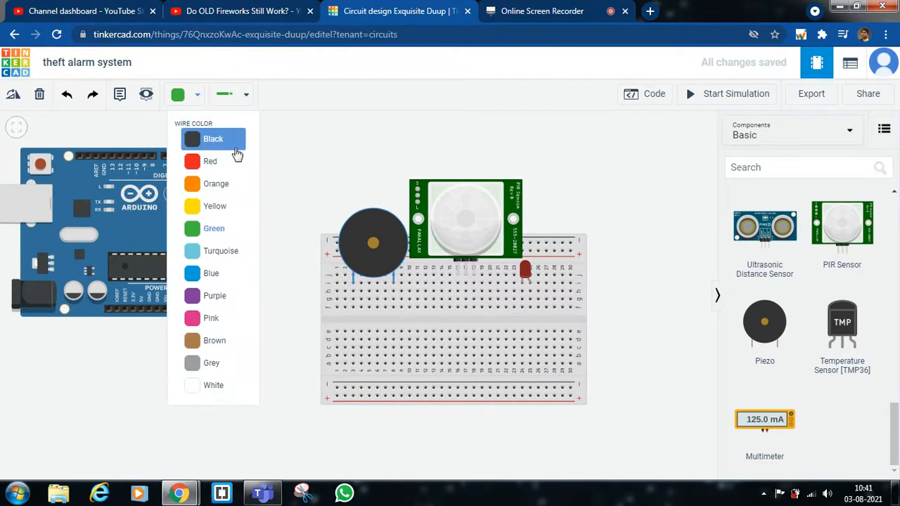
pyautogui.click(210, 161)
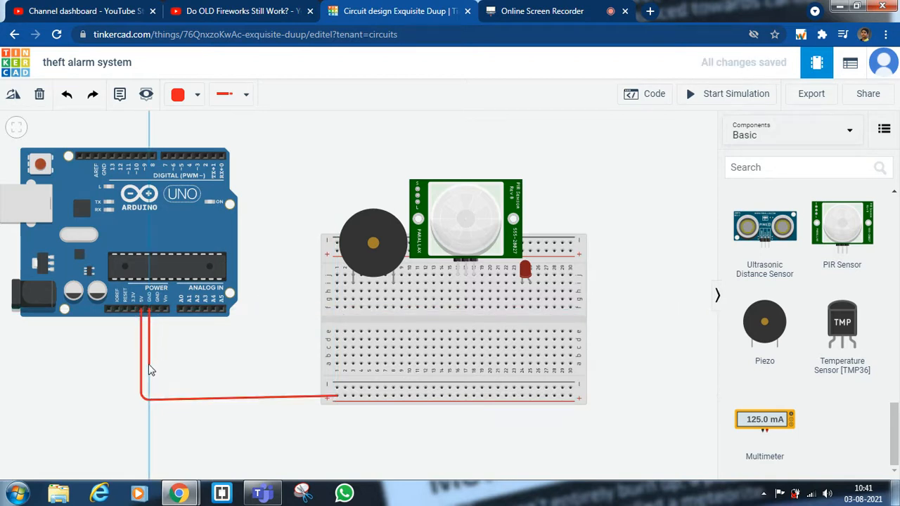
pyautogui.moveTo(144, 369); pyautogui.dragTo(341, 392)
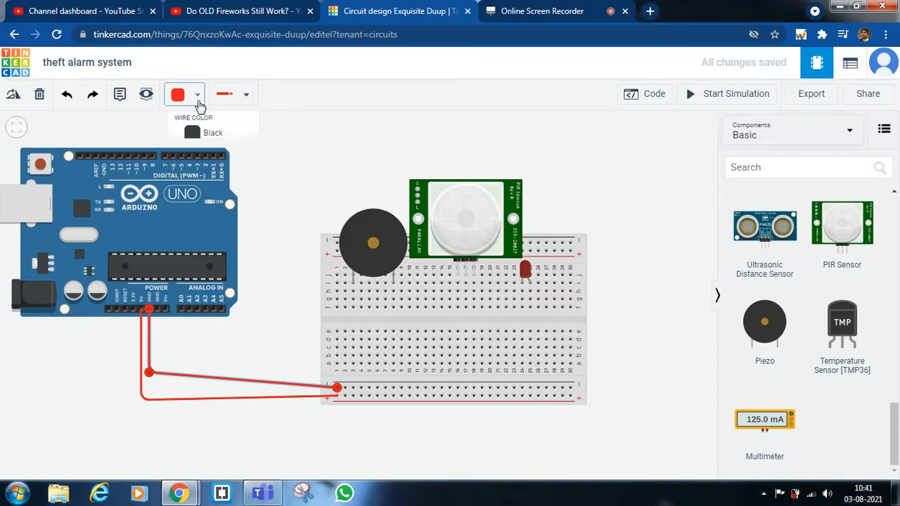
pyautogui.click(184, 94)
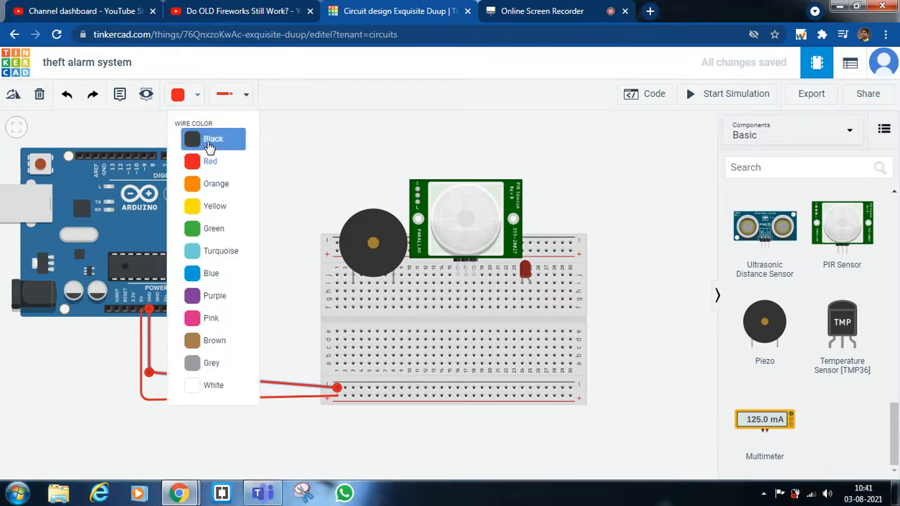
pyautogui.click(213, 138)
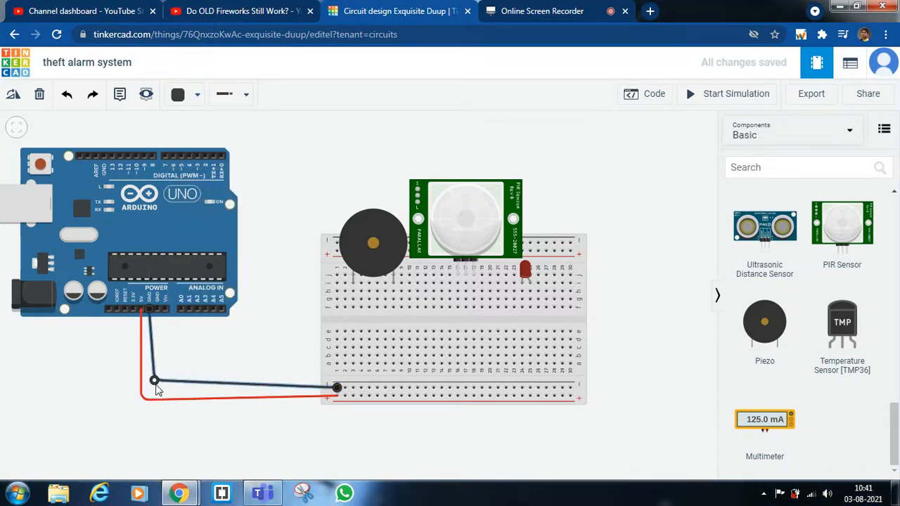
pyautogui.moveTo(155, 380); pyautogui.dragTo(149, 384)
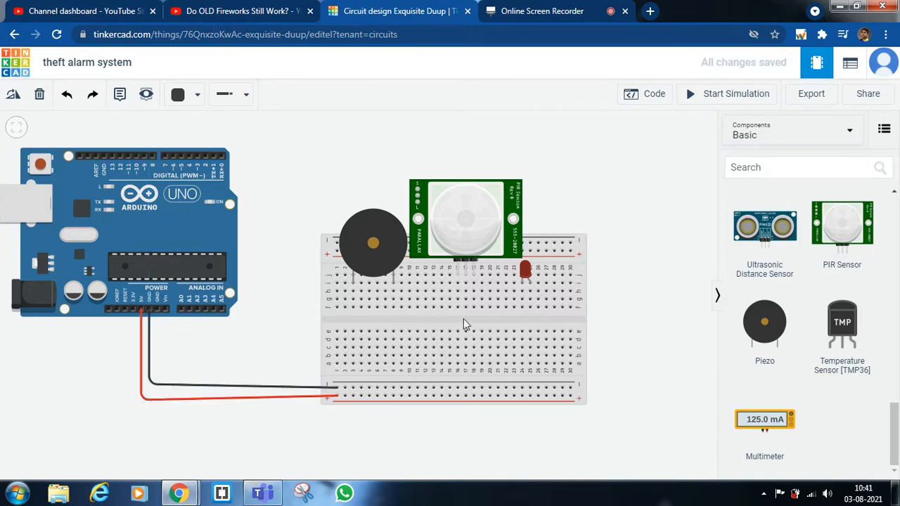
pyautogui.moveTo(478, 293)
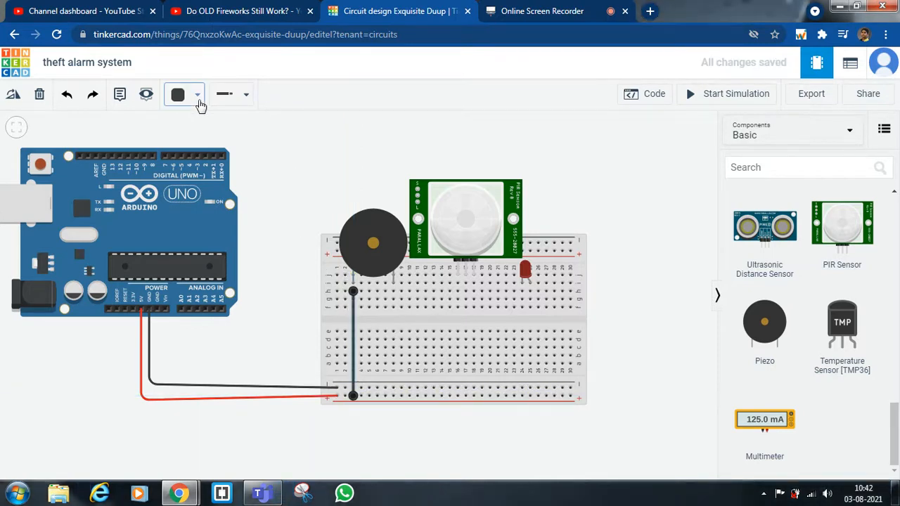
# Step: Make the buzzer's rail wire red and run a black wire from its other leg to ground
pyautogui.click(178, 94)
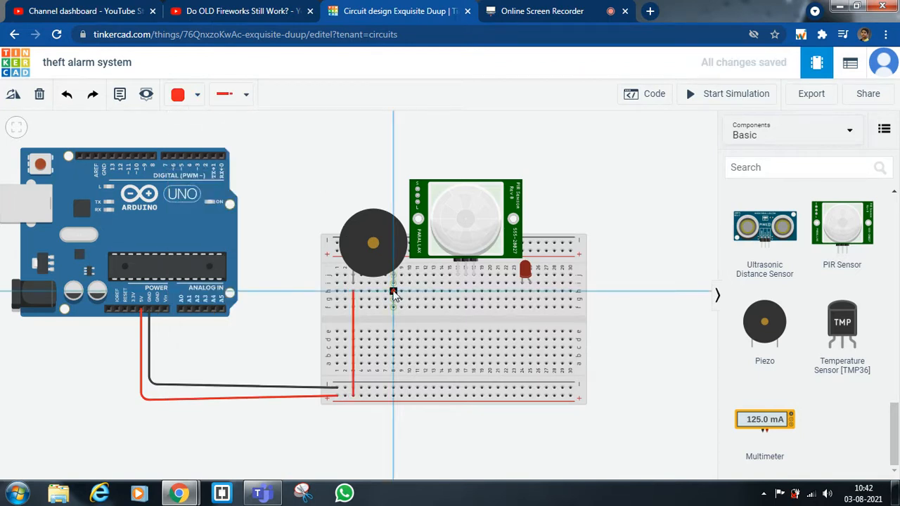
pyautogui.moveTo(394, 292); pyautogui.dragTo(393, 387)
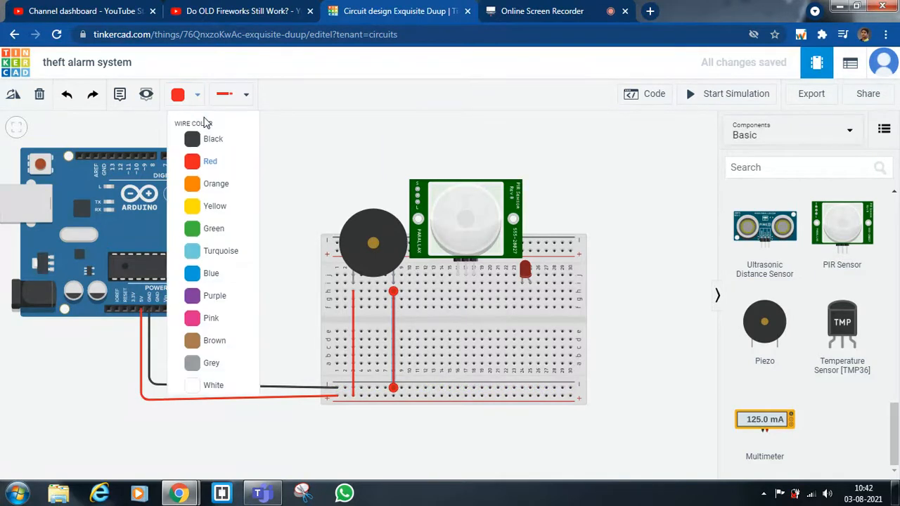
pyautogui.click(213, 138)
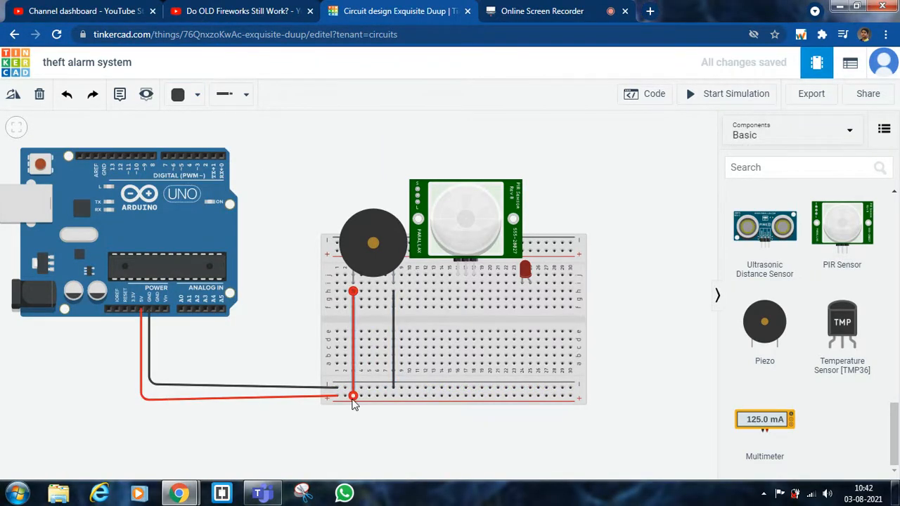
pyautogui.moveTo(353, 395); pyautogui.dragTo(288, 292)
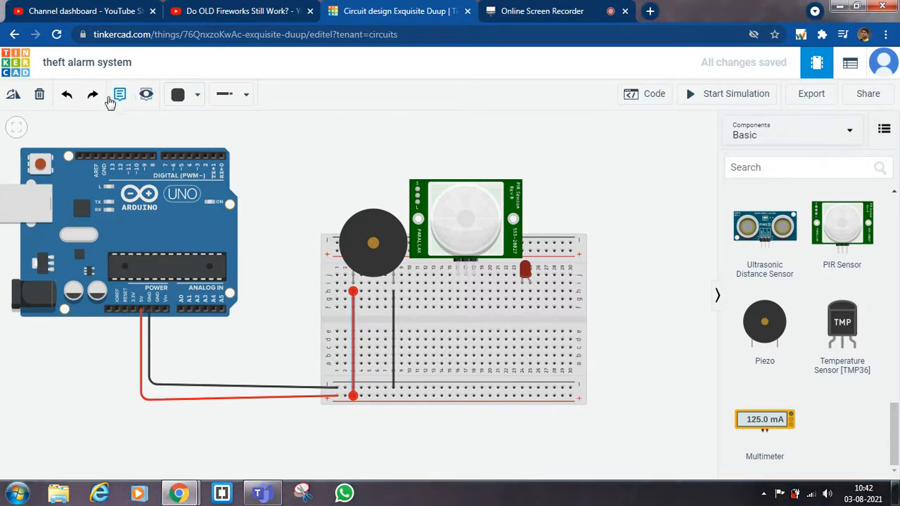
pyautogui.moveTo(266, 119)
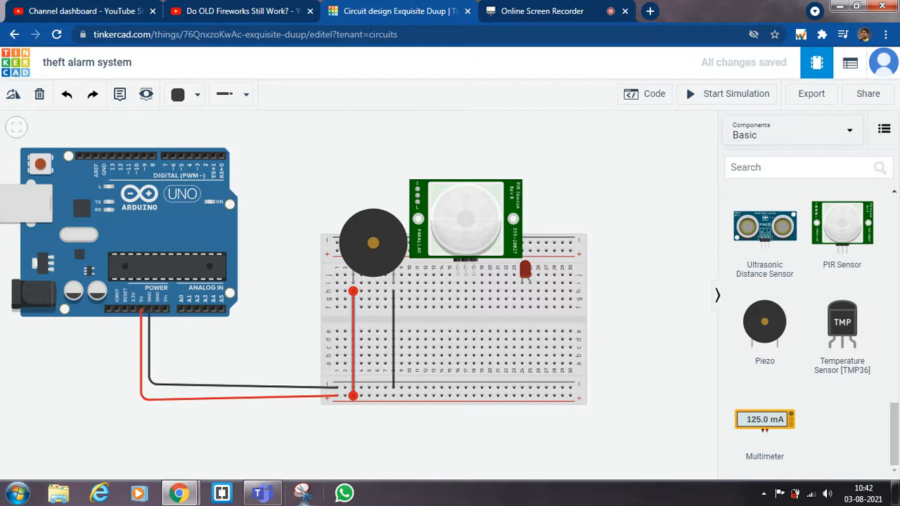
pyautogui.moveTo(295, 362)
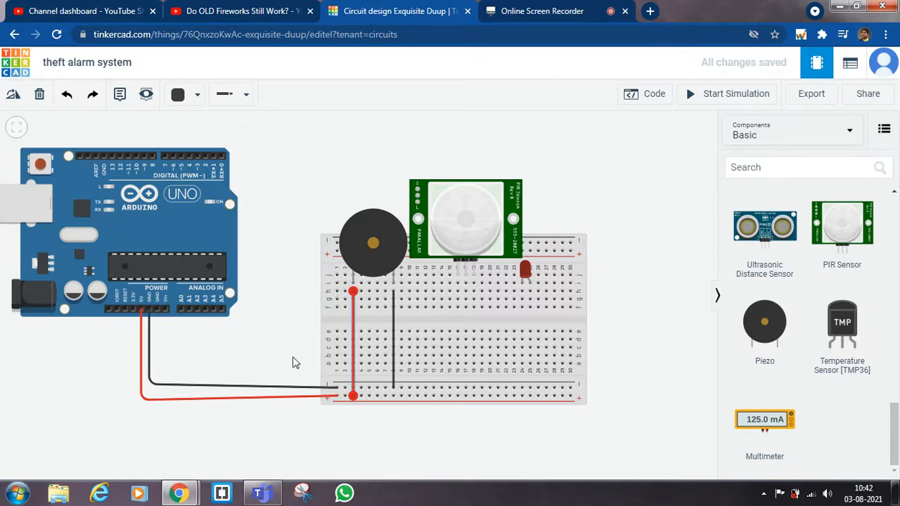
pyautogui.moveTo(411, 213)
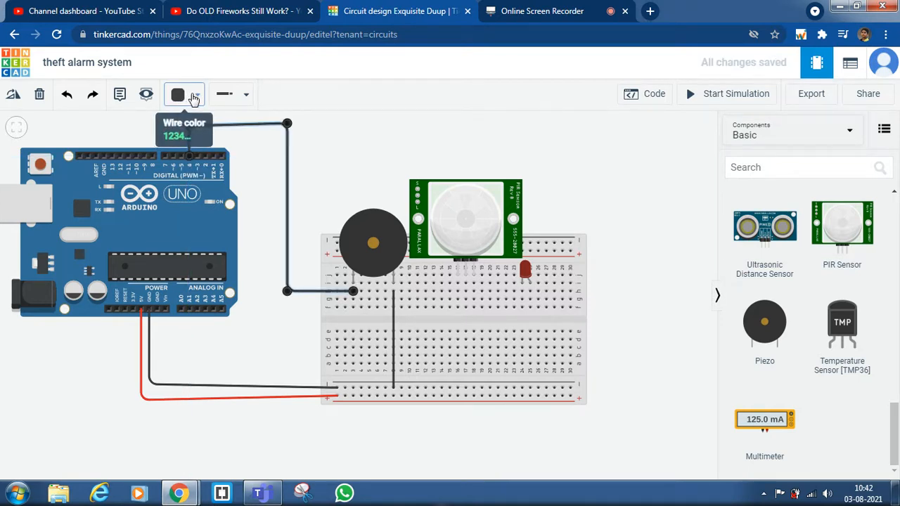
# Step: Bring up the wire colour choices for the new buzzer-to-Arduino wire
pyautogui.click(178, 93)
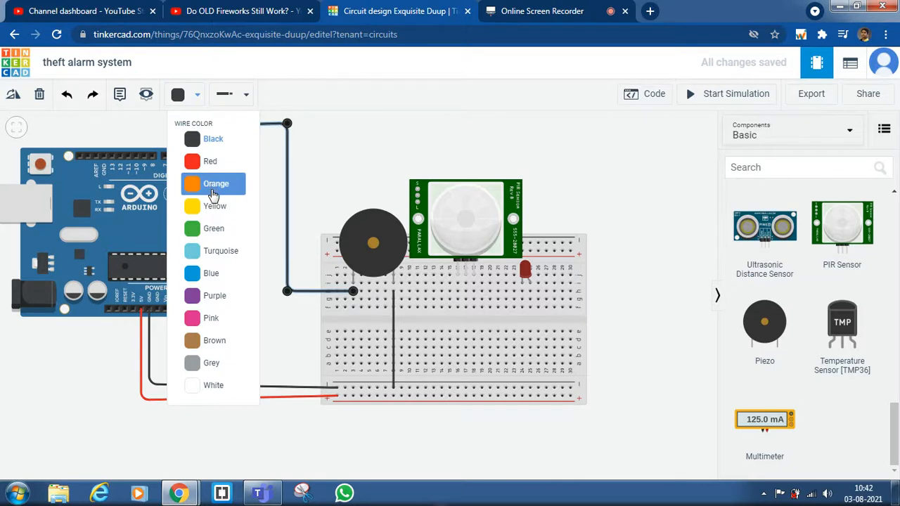
# Step: Make the buzzer wire green and connect the PIR sensor pin to the Arduino with a blue wire
pyautogui.click(214, 228)
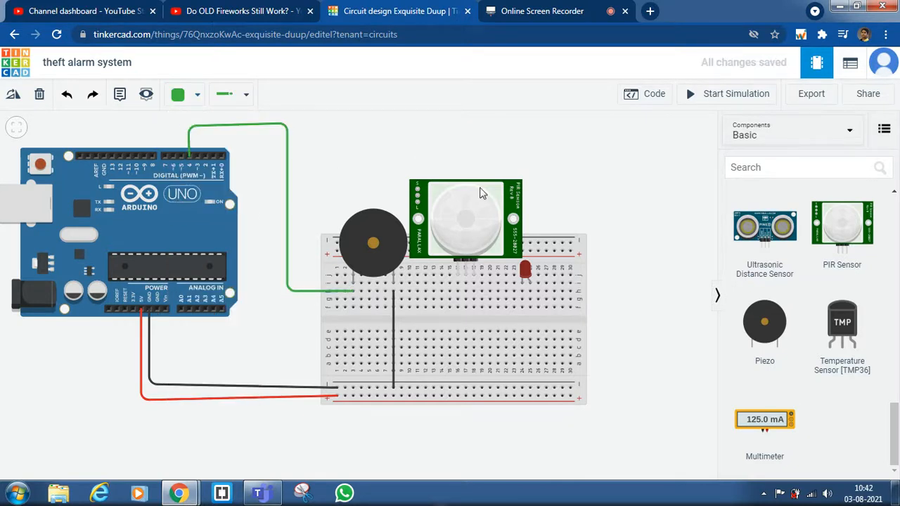
pyautogui.moveTo(457, 274)
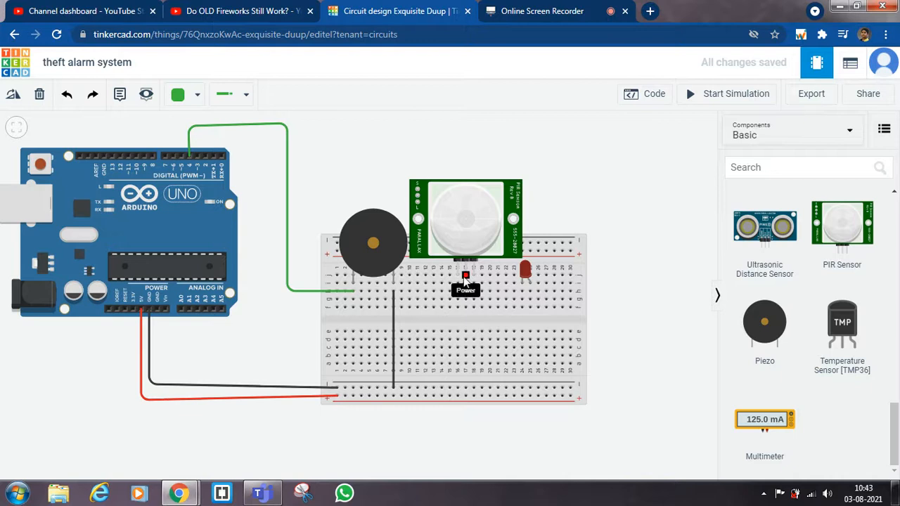
pyautogui.moveTo(456, 274)
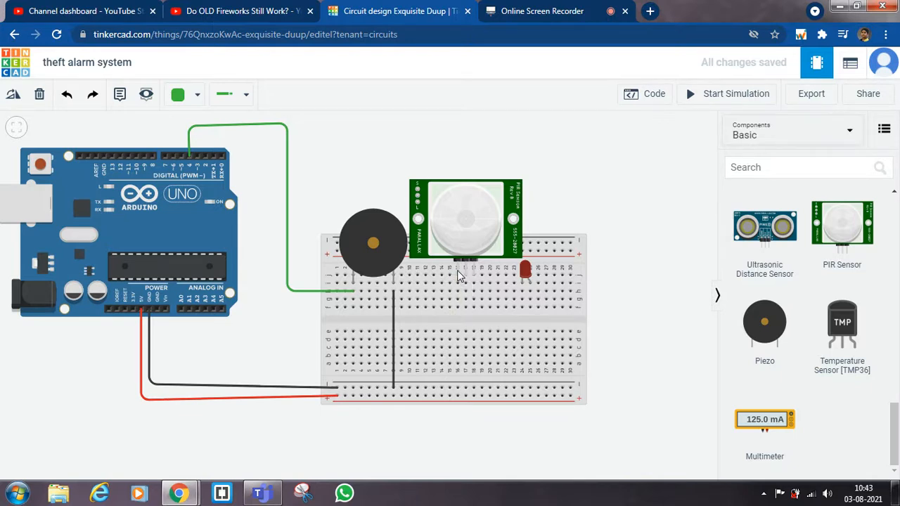
pyautogui.moveTo(471, 278)
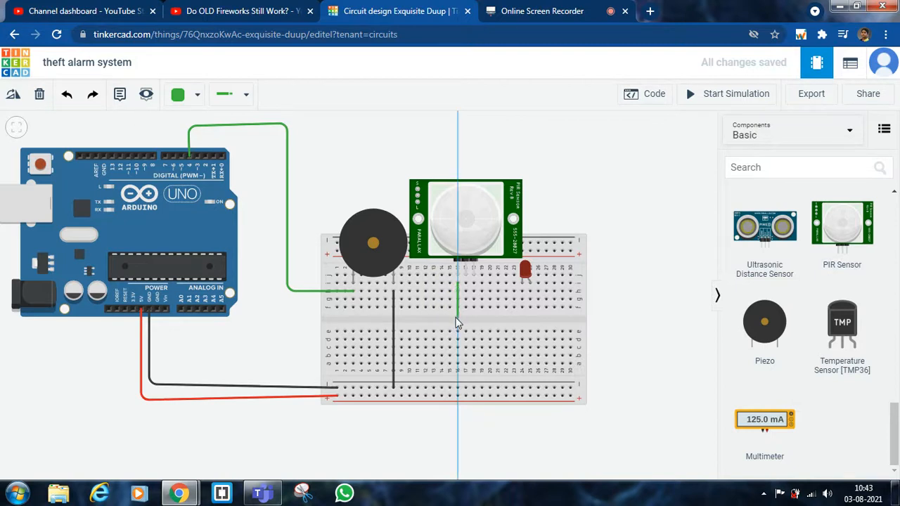
pyautogui.moveTo(456, 313); pyautogui.dragTo(316, 327)
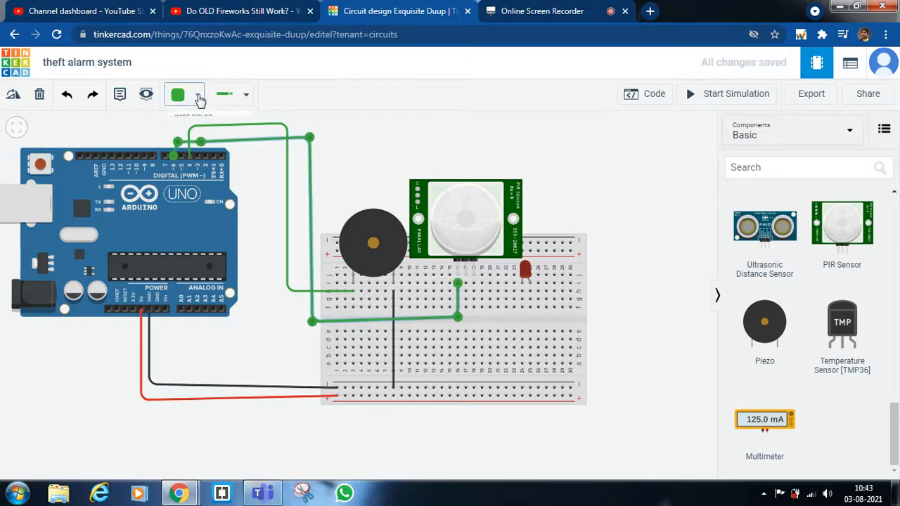
pyautogui.click(177, 93)
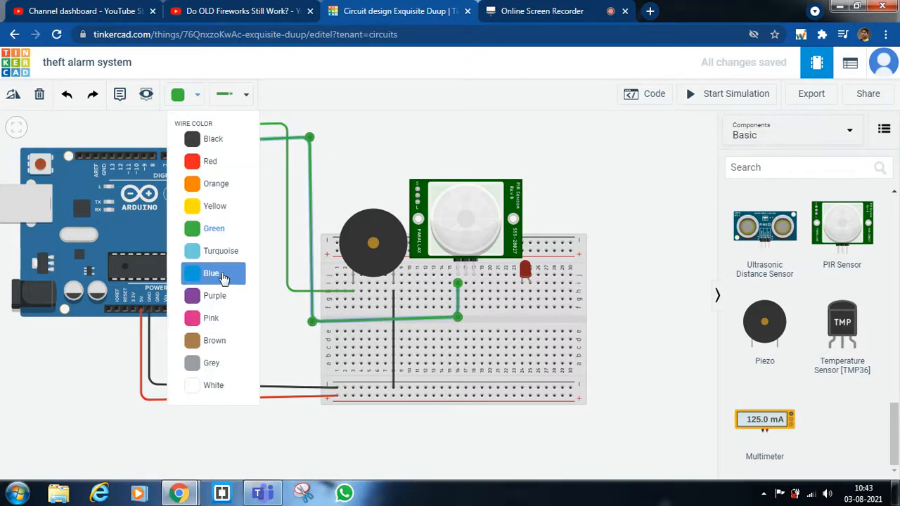
pyautogui.click(212, 273)
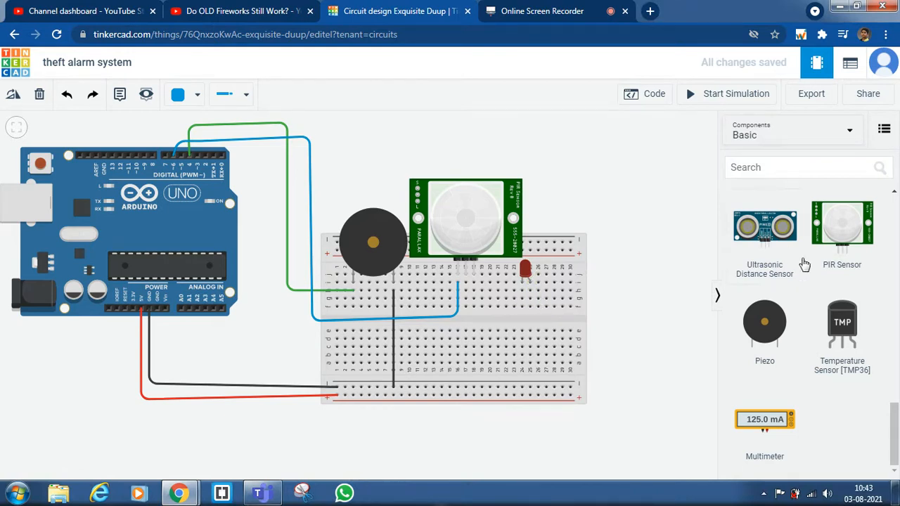
# Step: Scroll down through the components panel
pyautogui.scroll(-3)
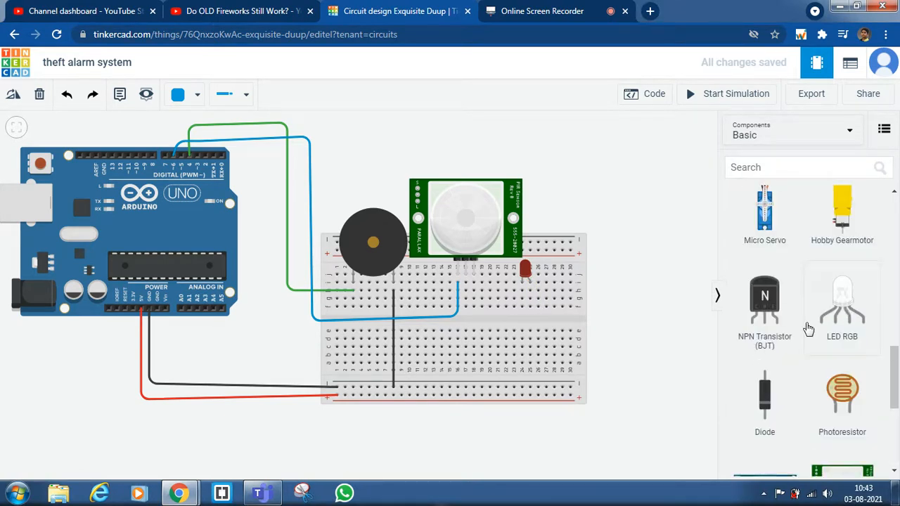
pyautogui.moveTo(524, 281)
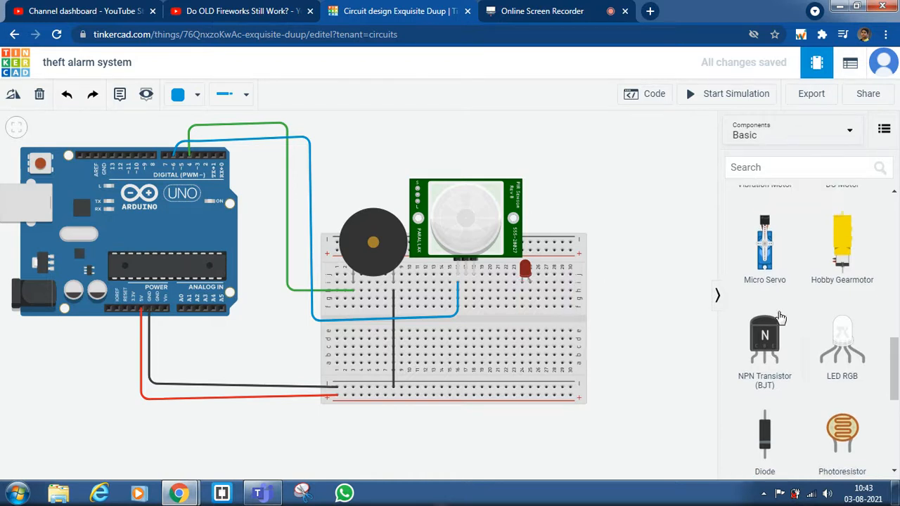
pyautogui.scroll(-3)
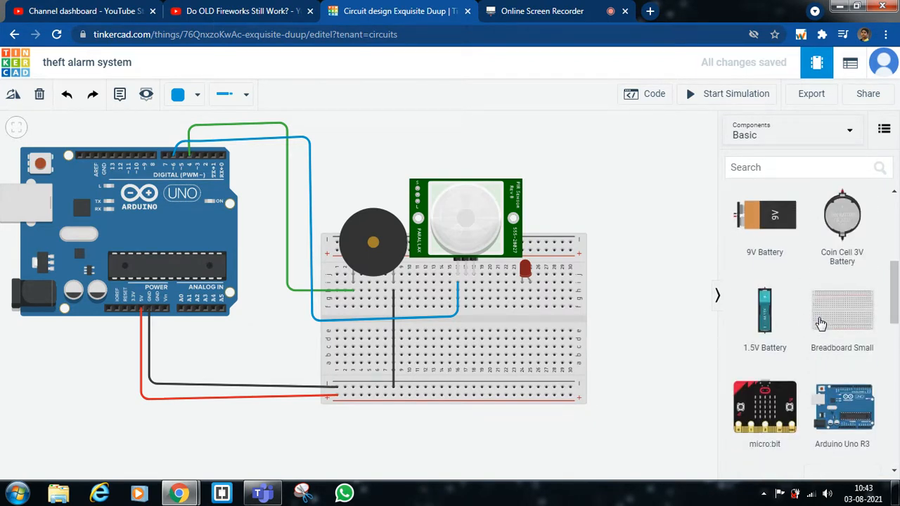
pyautogui.scroll(-3)
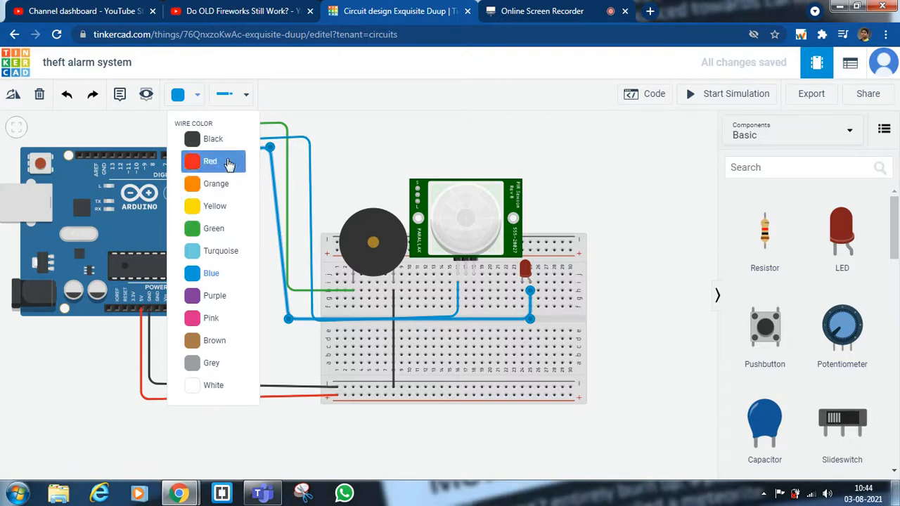
# Step: Make the LED's Arduino wire orange and the PIR sensor's power wire red
pyautogui.click(216, 183)
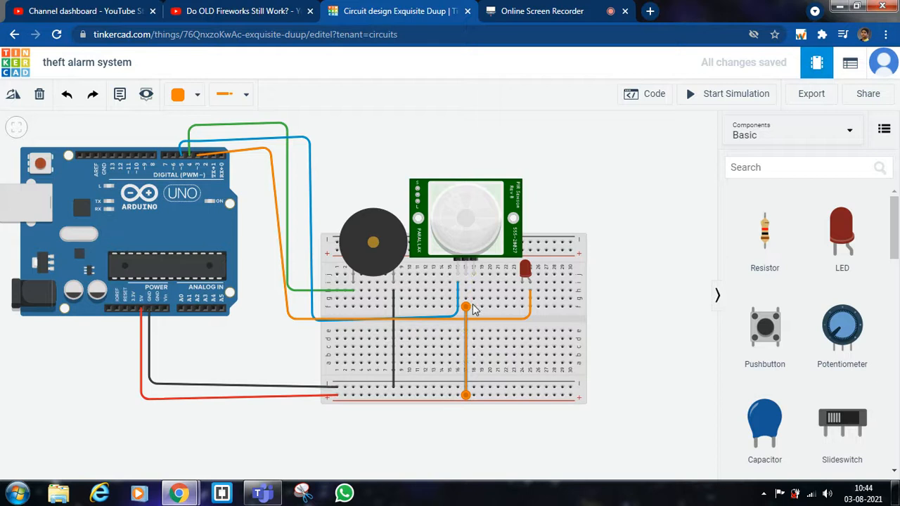
pyautogui.click(186, 94)
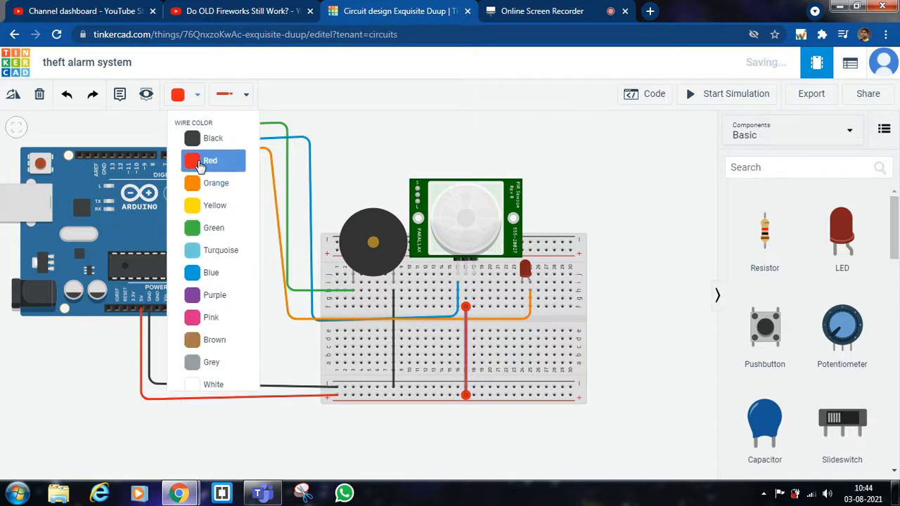
pyautogui.click(210, 160)
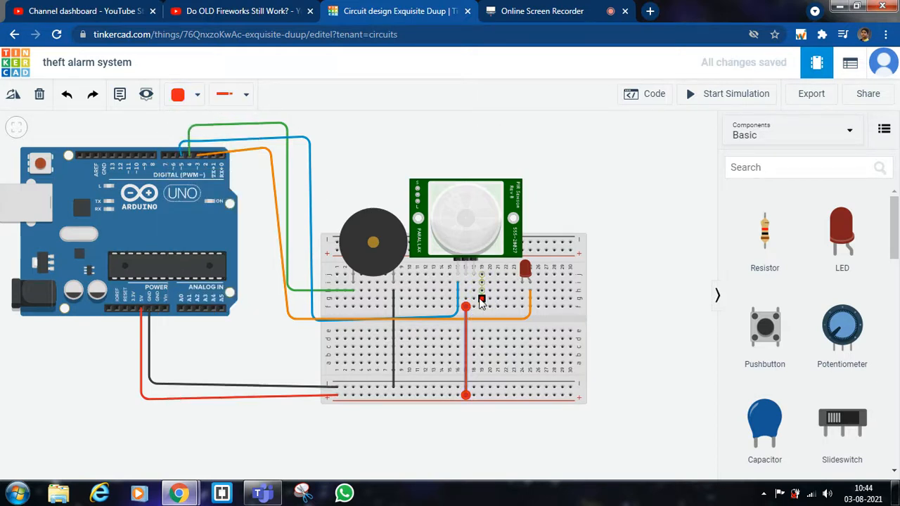
pyautogui.moveTo(473, 275)
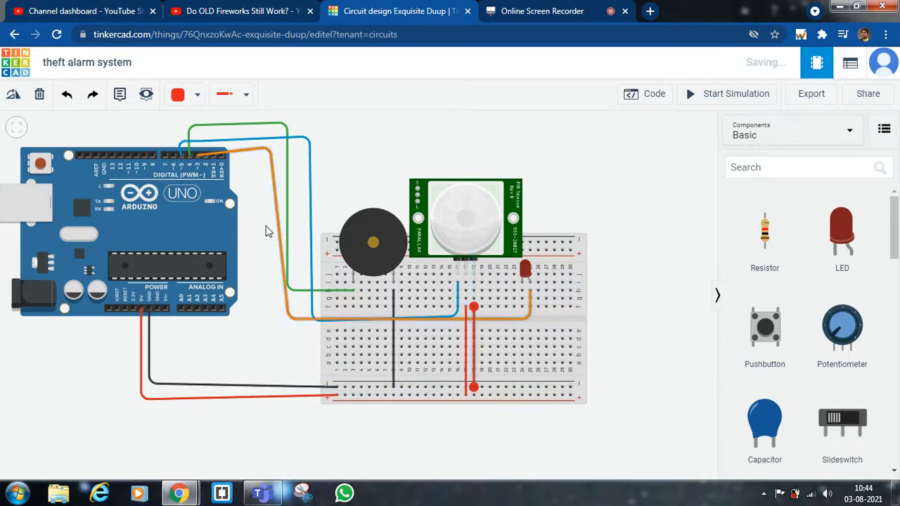
pyautogui.click(197, 94)
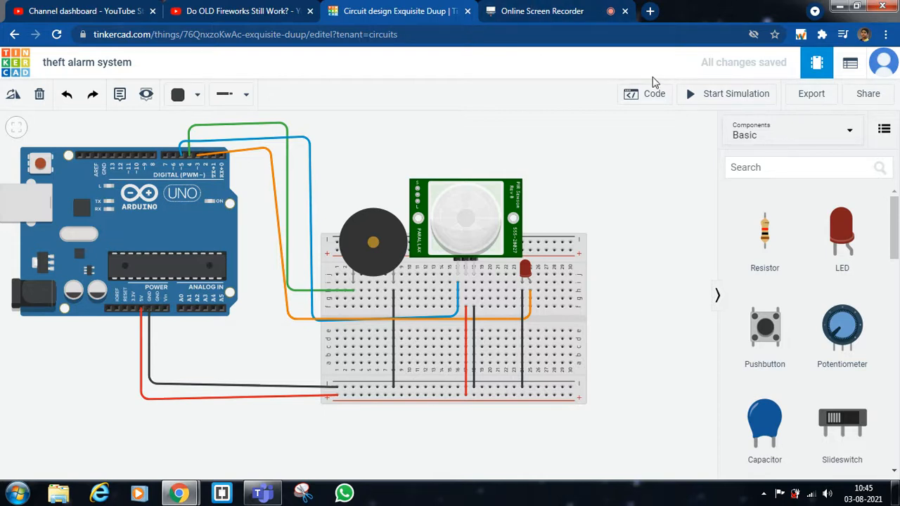
pyautogui.moveTo(644, 94)
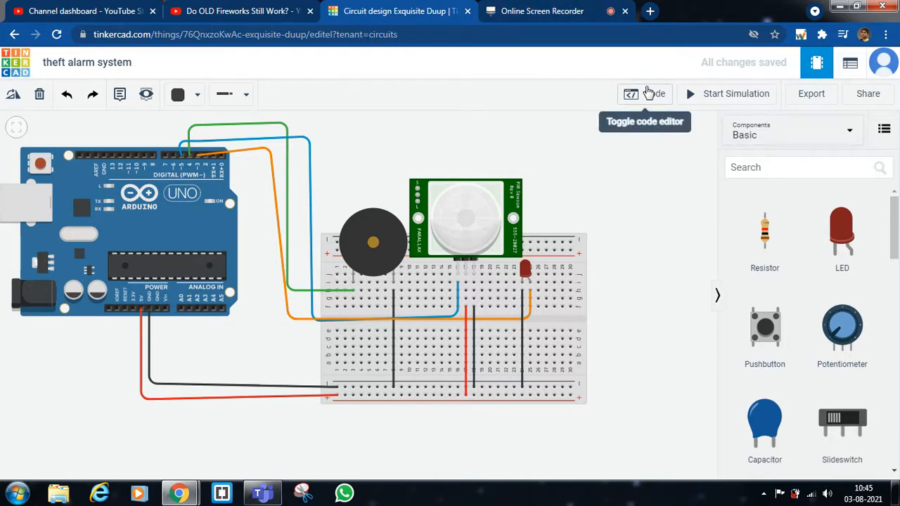
# Step: Open the block code editor, discard the default blink blocks, and create a sensorValue variable
pyautogui.click(644, 94)
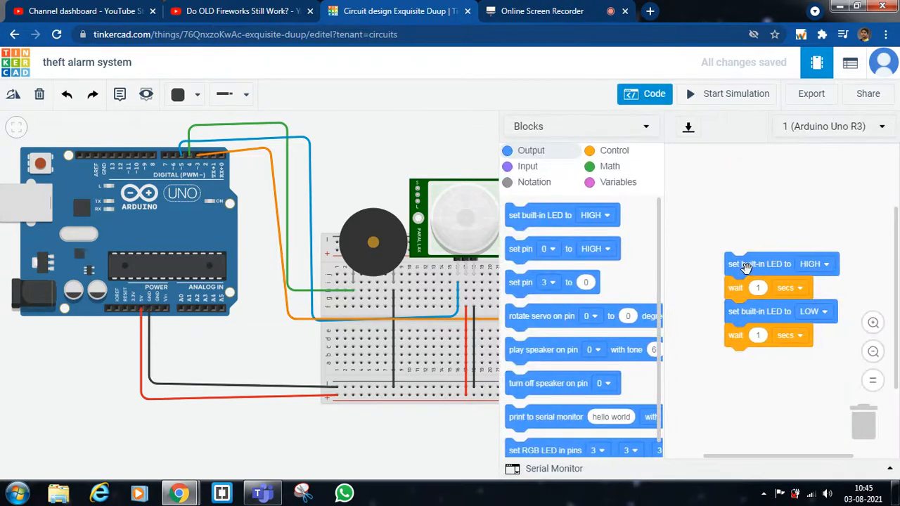
pyautogui.moveTo(780, 263); pyautogui.dragTo(879, 429)
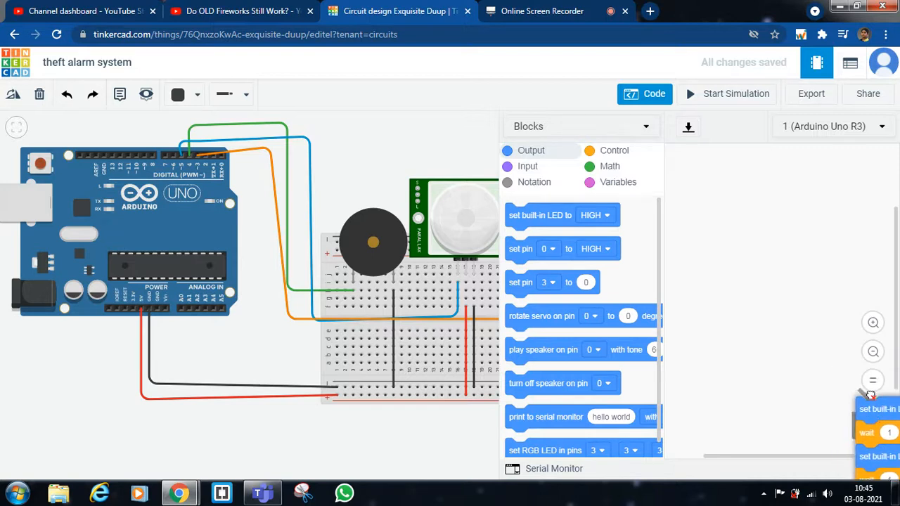
pyautogui.click(554, 212)
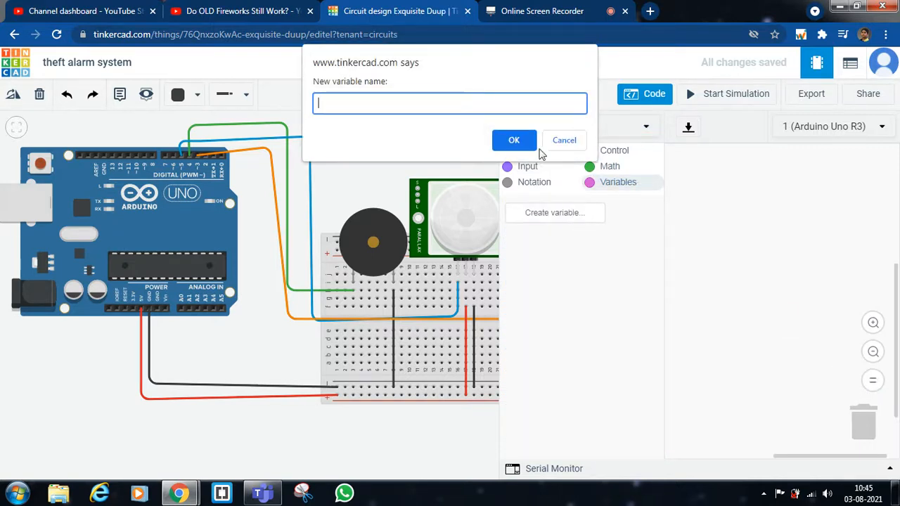
pyautogui.write('sensorValue')
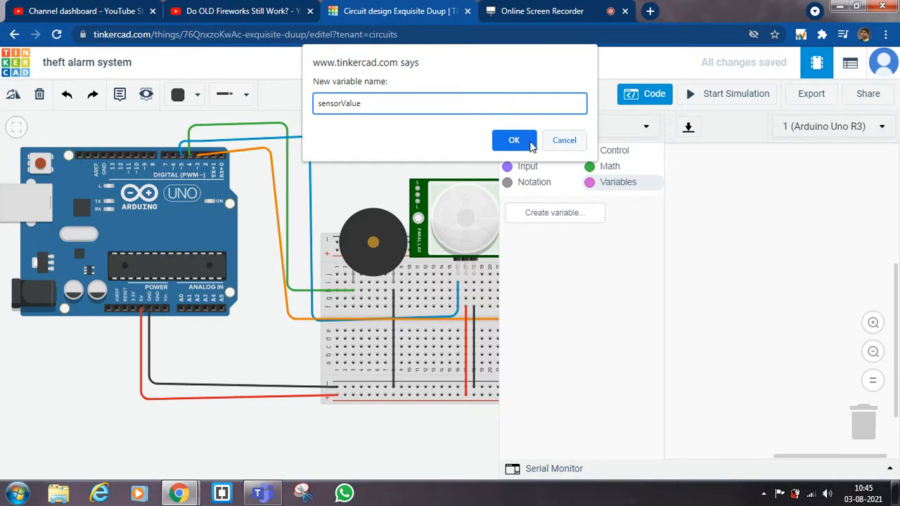
pyautogui.click(514, 140)
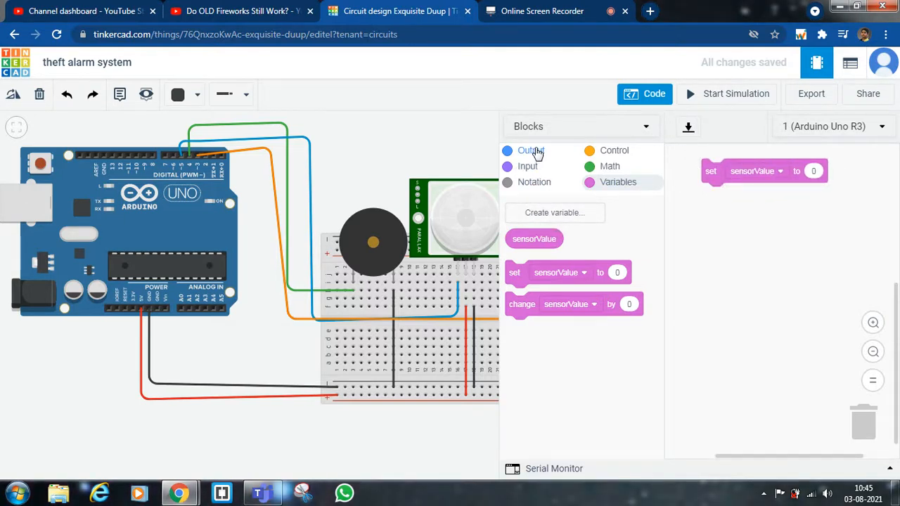
# Step: Make sensorValue read digital pin 5
pyautogui.click(527, 166)
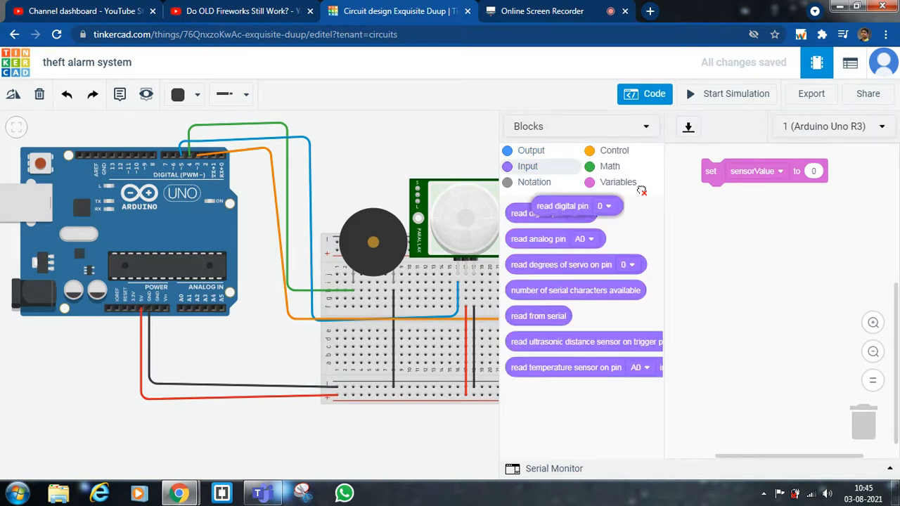
pyautogui.moveTo(562, 205); pyautogui.dragTo(836, 171)
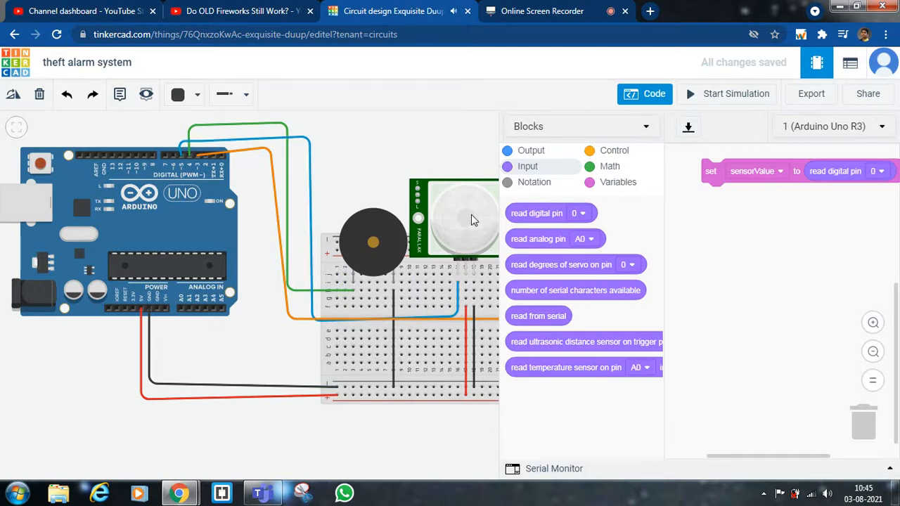
pyautogui.moveTo(443, 140)
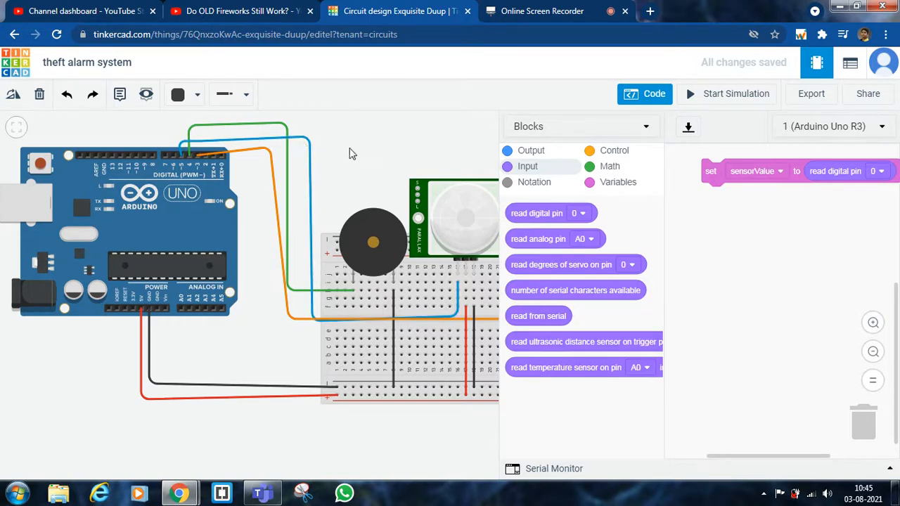
pyautogui.click(877, 171)
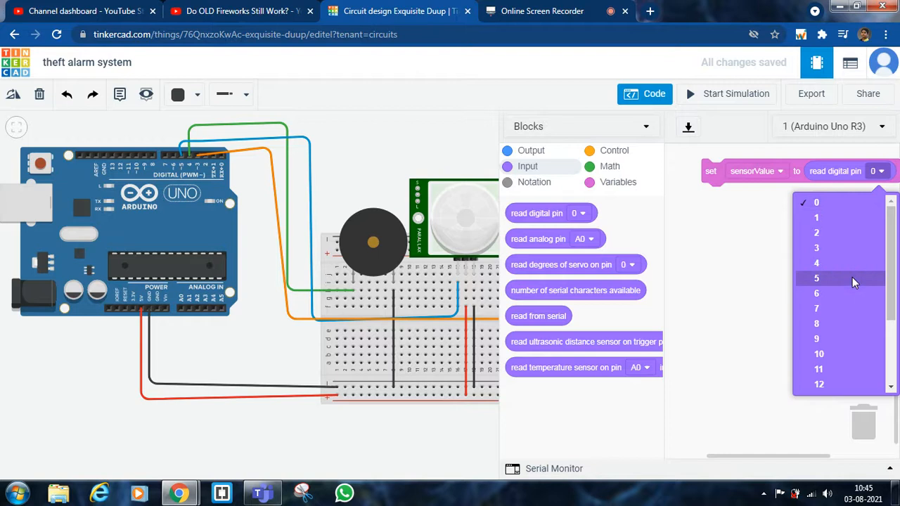
pyautogui.click(816, 278)
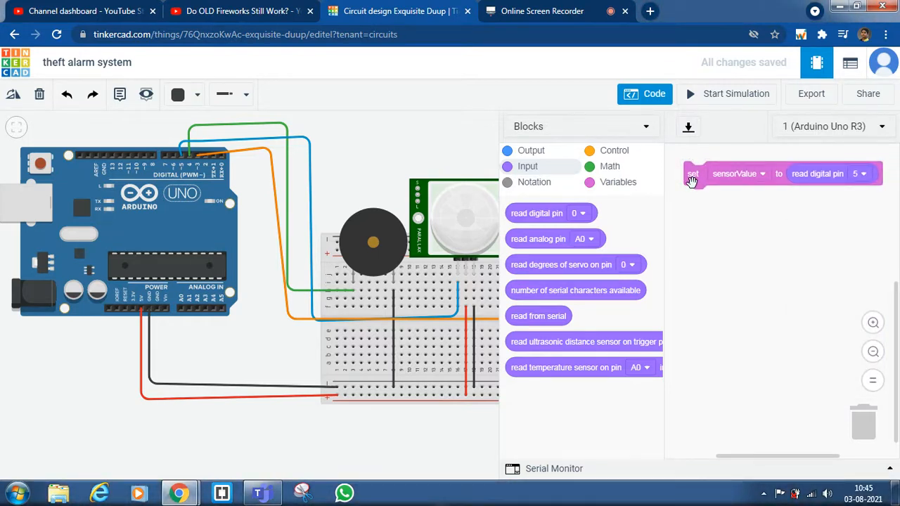
# Step: Add a 'print to serial monitor' block after the reading to print sensorValue
pyautogui.click(531, 150)
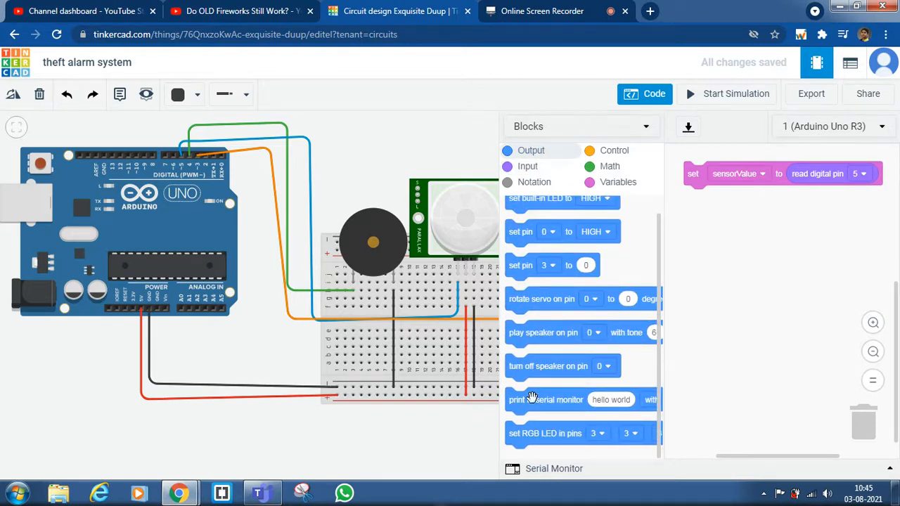
pyautogui.moveTo(546, 400); pyautogui.dragTo(724, 197)
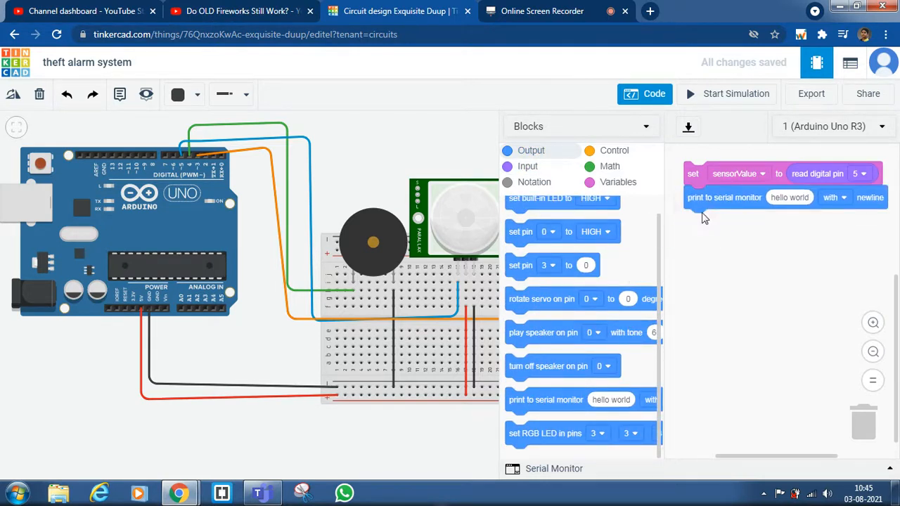
pyautogui.click(618, 181)
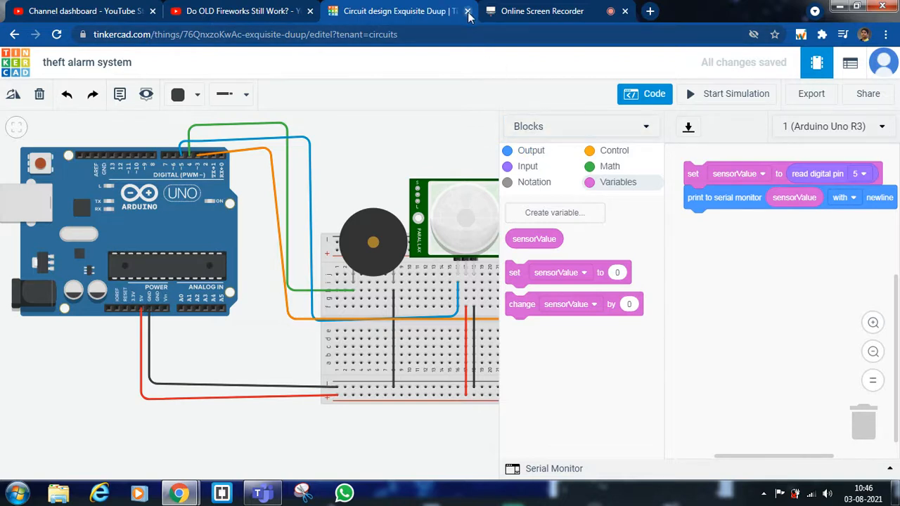
# Step: Add an if/else block whose condition tests sensorValue = 1
pyautogui.click(614, 150)
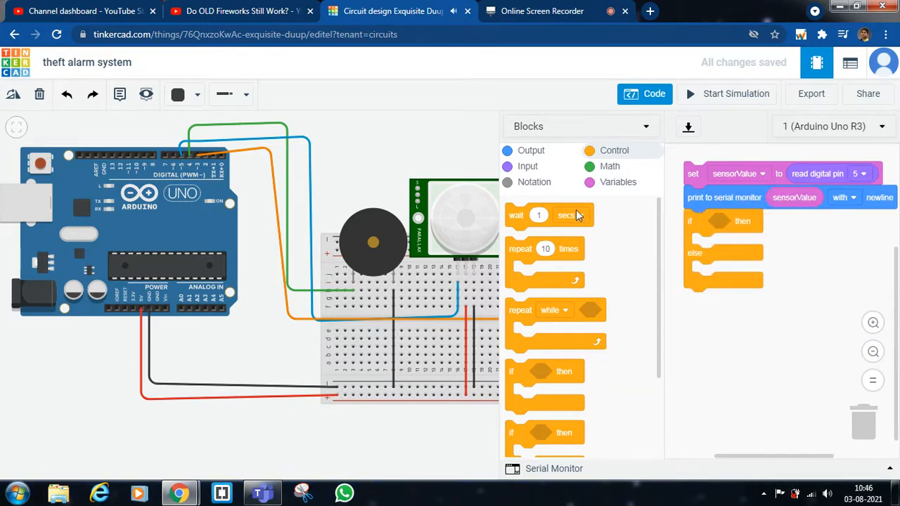
pyautogui.click(610, 166)
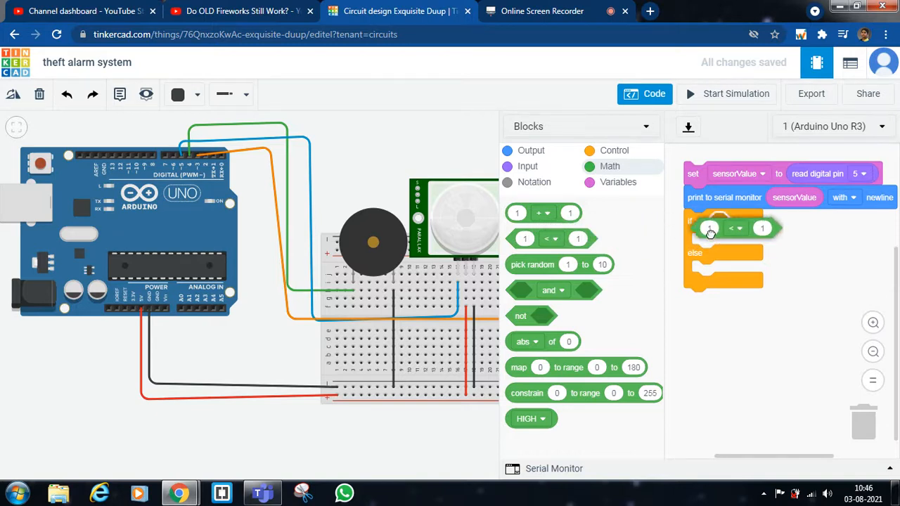
pyautogui.click(736, 227)
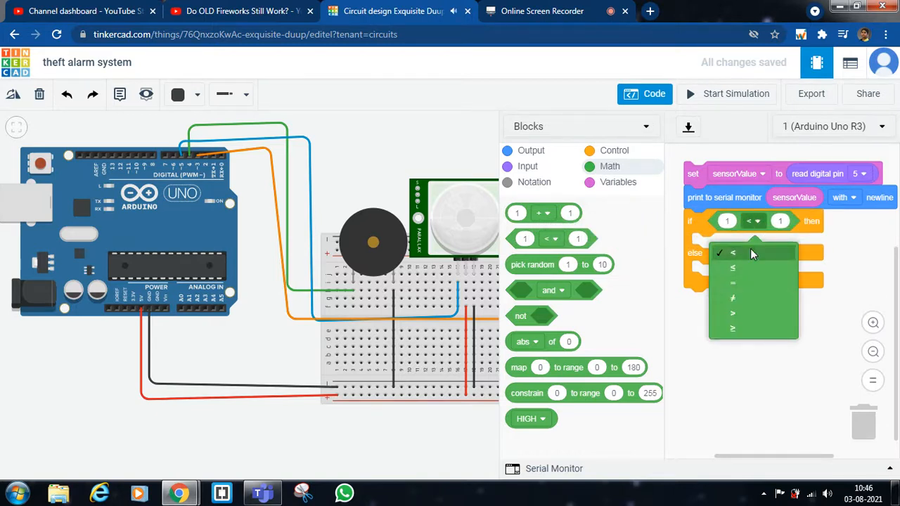
pyautogui.click(732, 280)
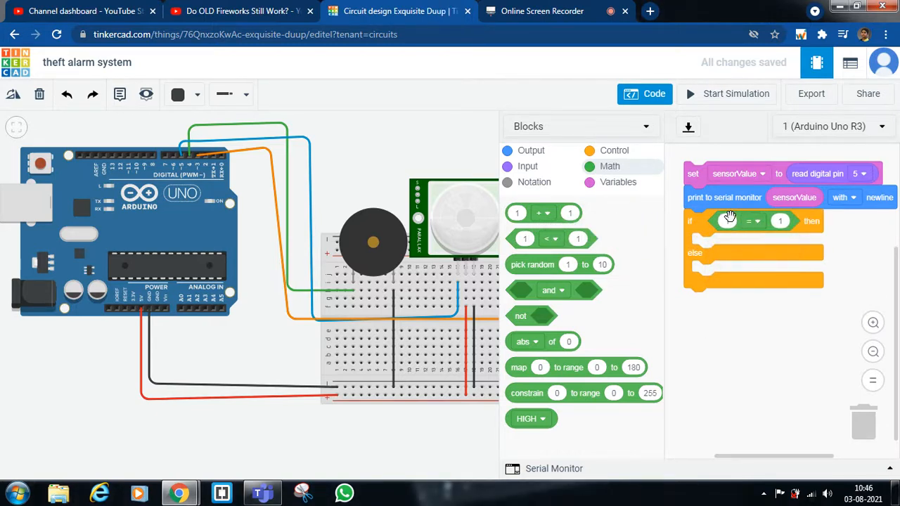
pyautogui.click(617, 182)
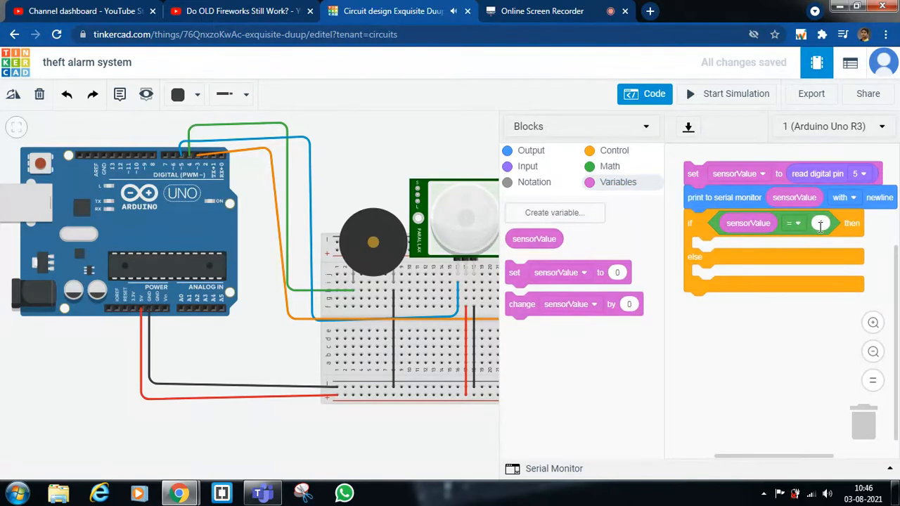
pyautogui.write('1')
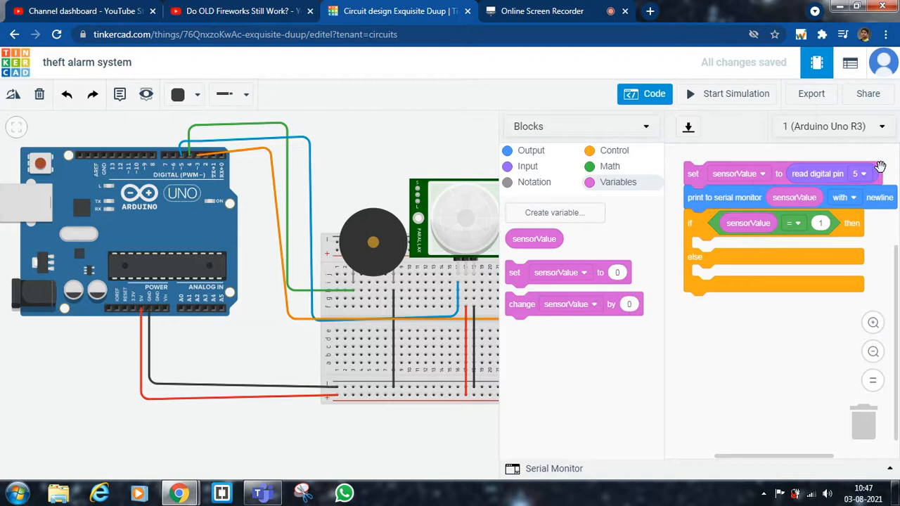
pyautogui.moveTo(637, 158)
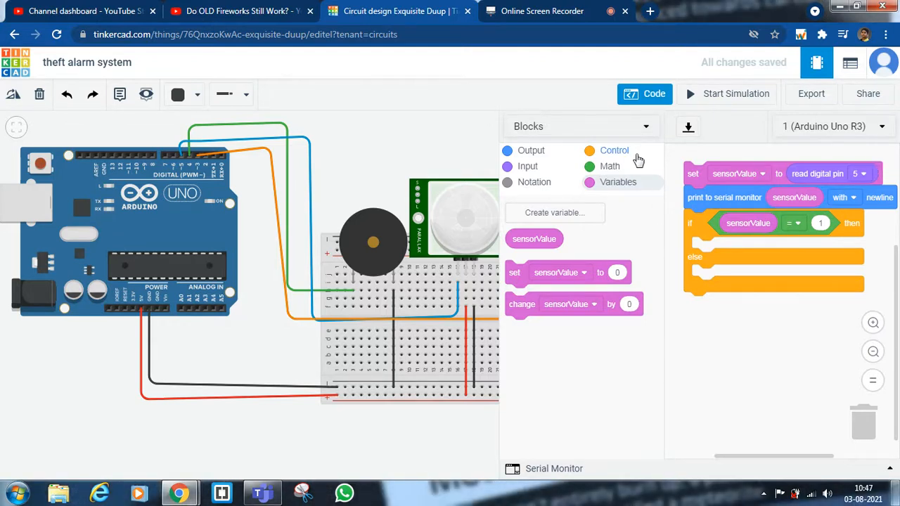
pyautogui.moveTo(573, 163)
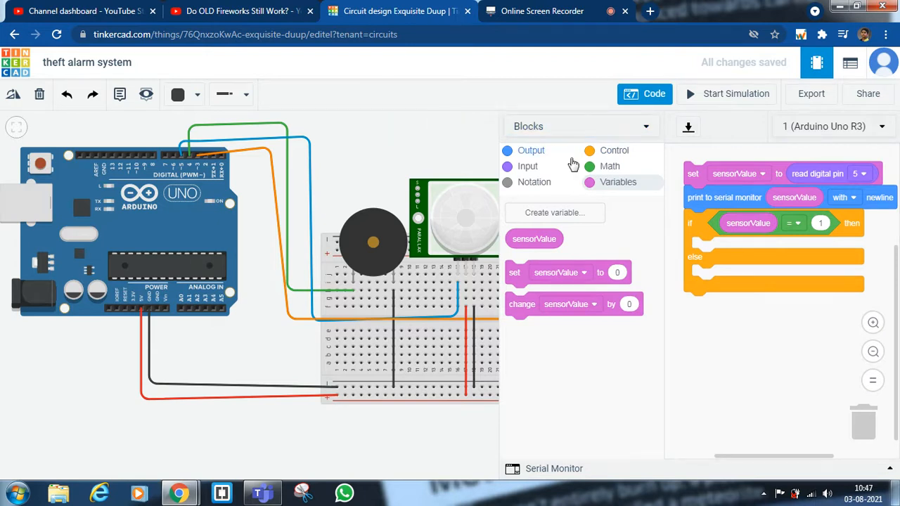
pyautogui.moveTo(578, 167)
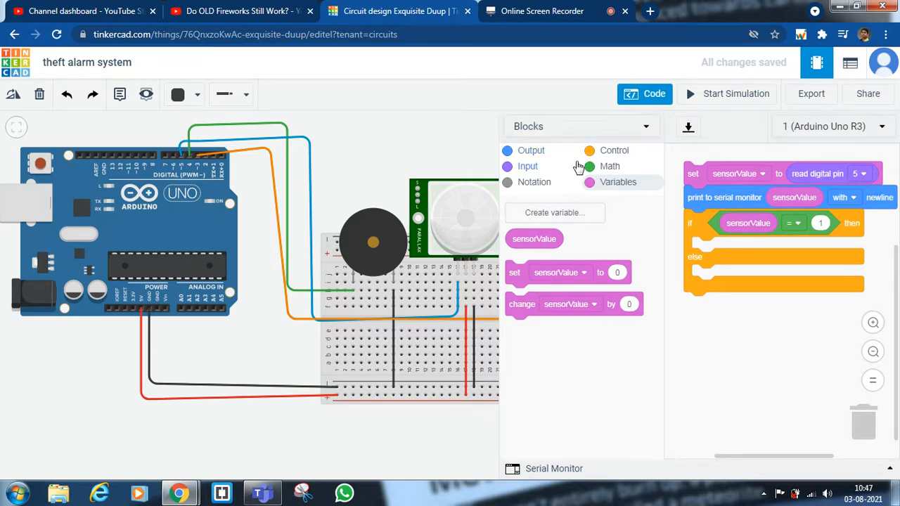
pyautogui.moveTo(554, 166)
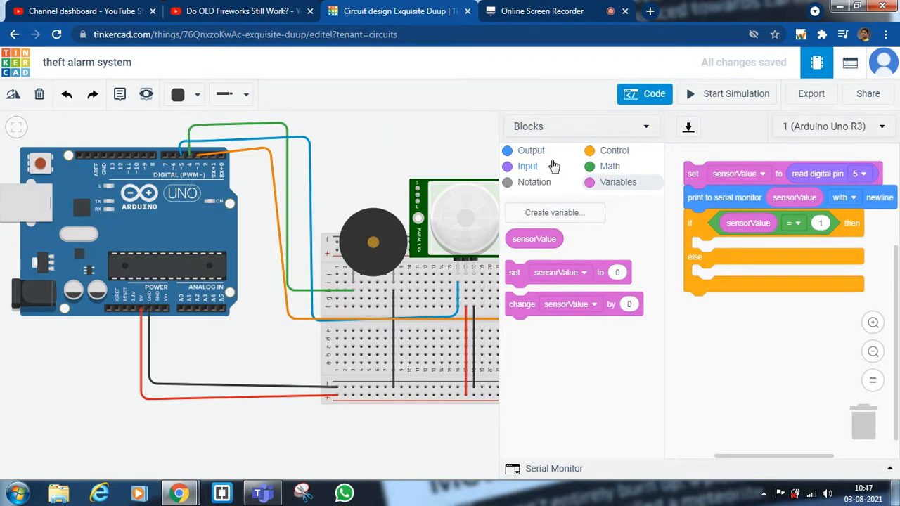
pyautogui.moveTo(548, 151)
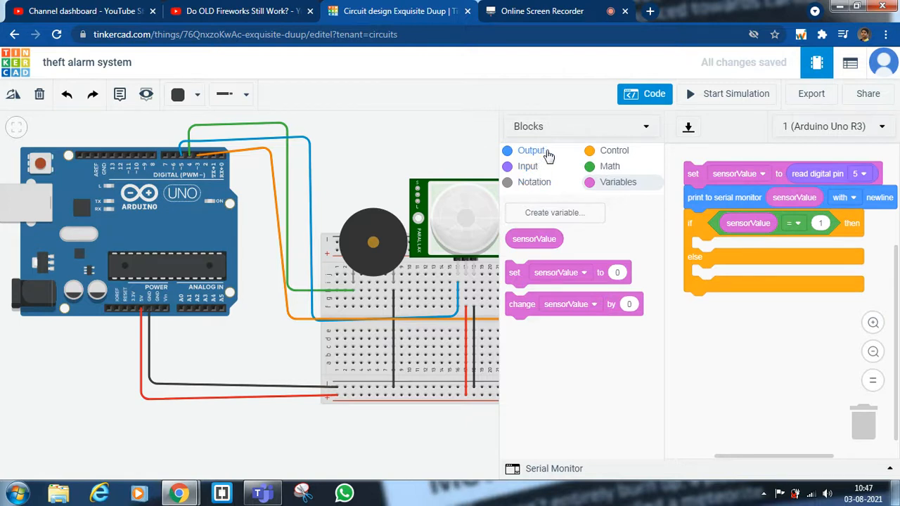
pyautogui.moveTo(667, 194)
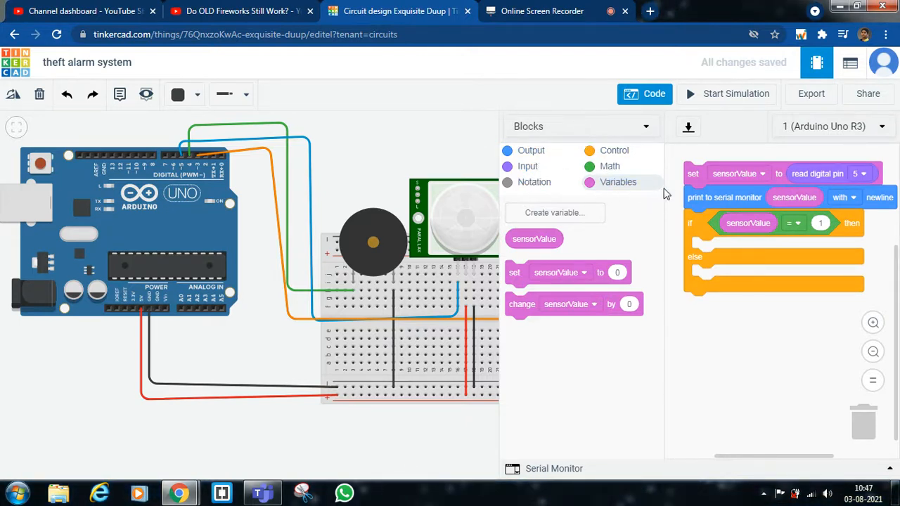
# Step: Add output pin blocks to the if branch, the first set to pin 4 HIGH
pyautogui.click(530, 150)
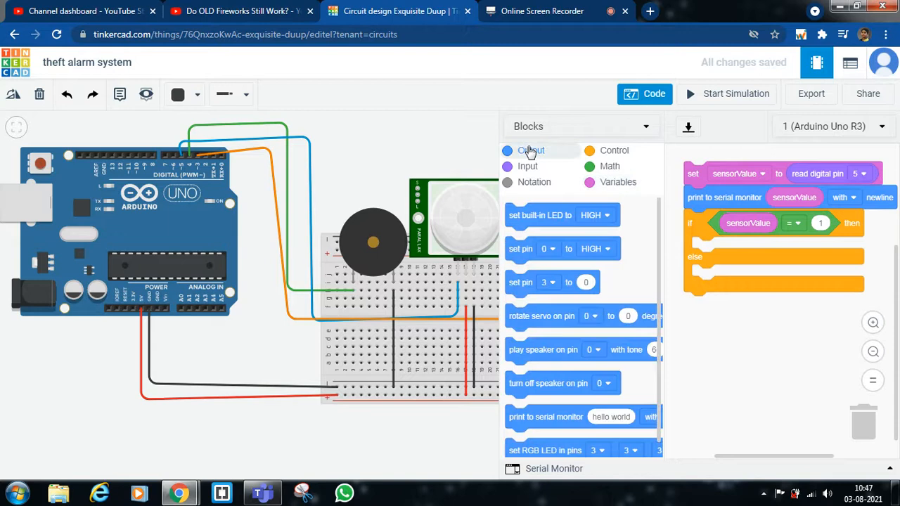
pyautogui.moveTo(522, 243)
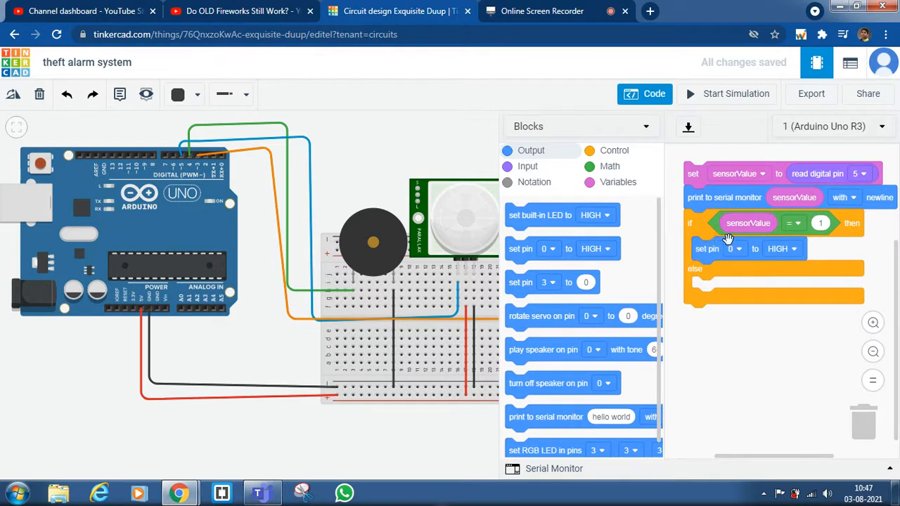
pyautogui.click(734, 248)
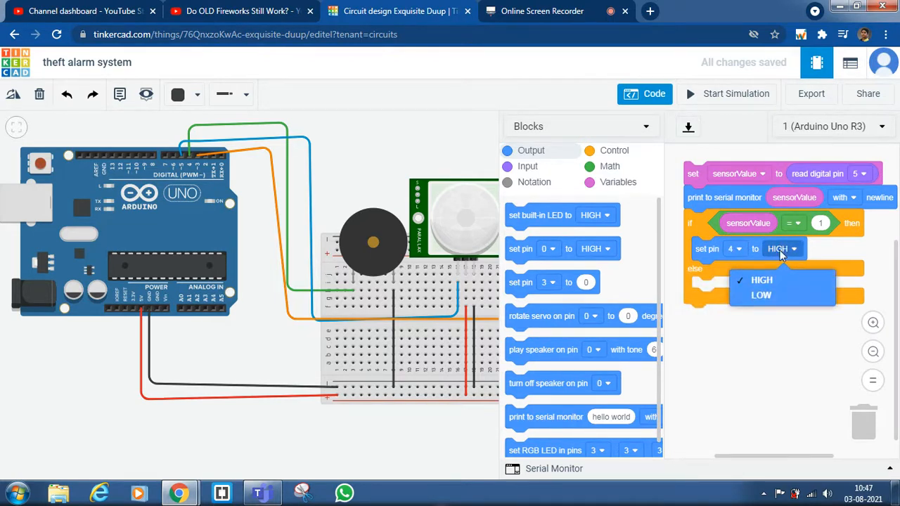
pyautogui.click(761, 279)
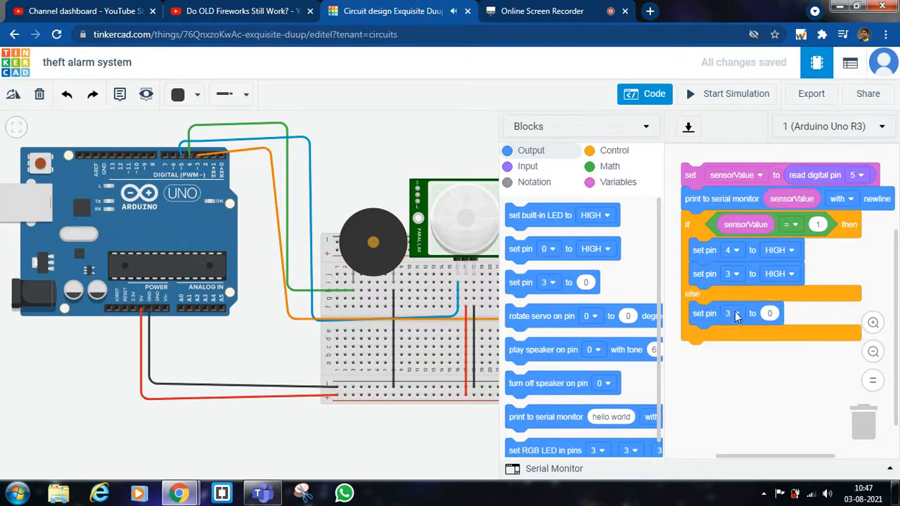
# Step: Add two digital pin blocks to the else branch, the second set to pin 3
pyautogui.click(732, 314)
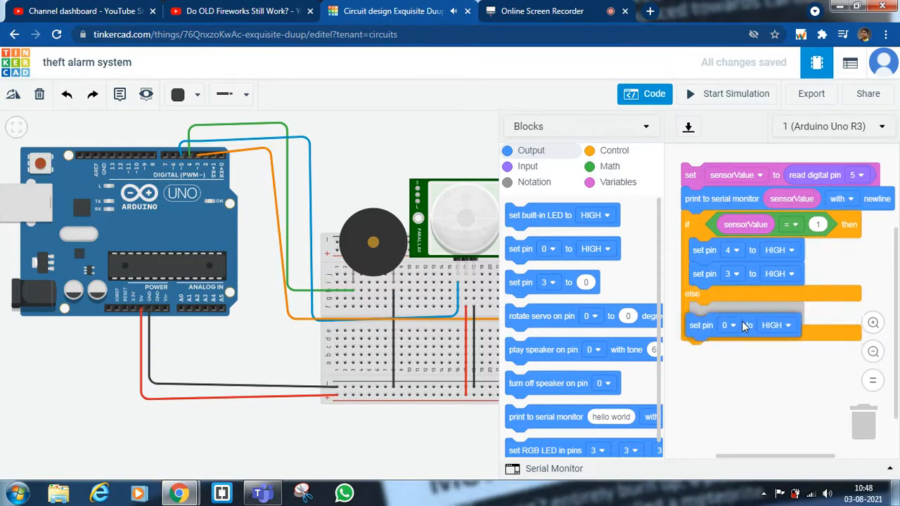
pyautogui.click(728, 325)
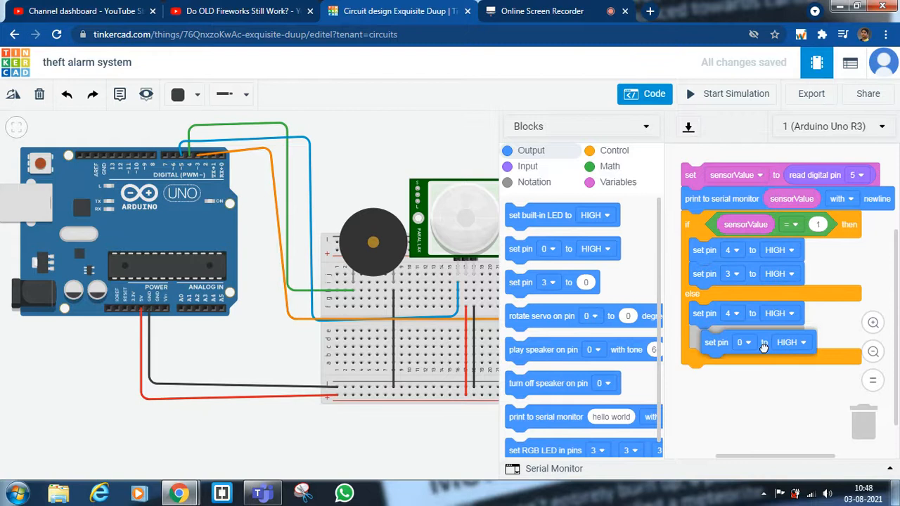
pyautogui.click(738, 342)
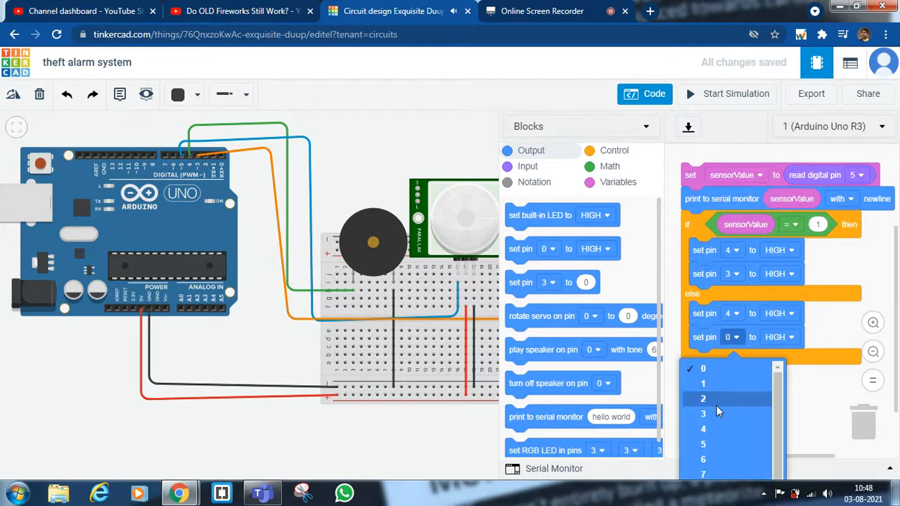
pyautogui.click(703, 399)
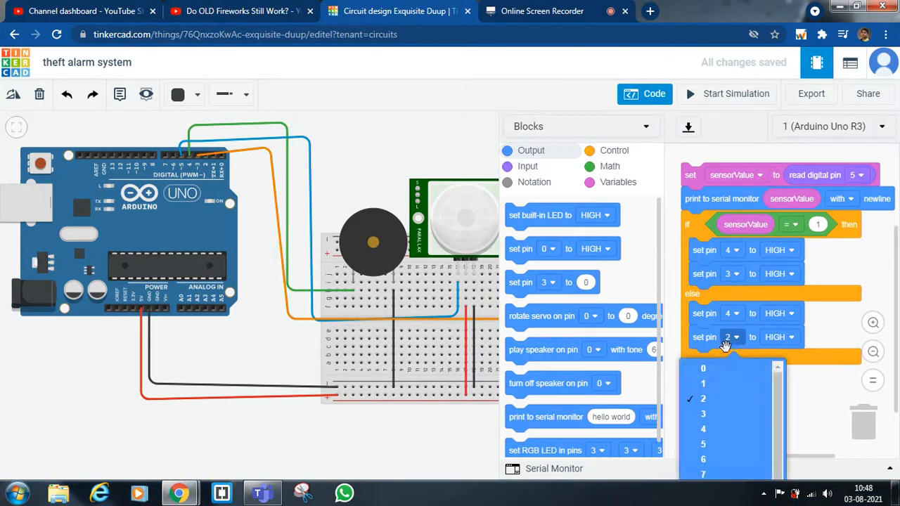
pyautogui.click(703, 413)
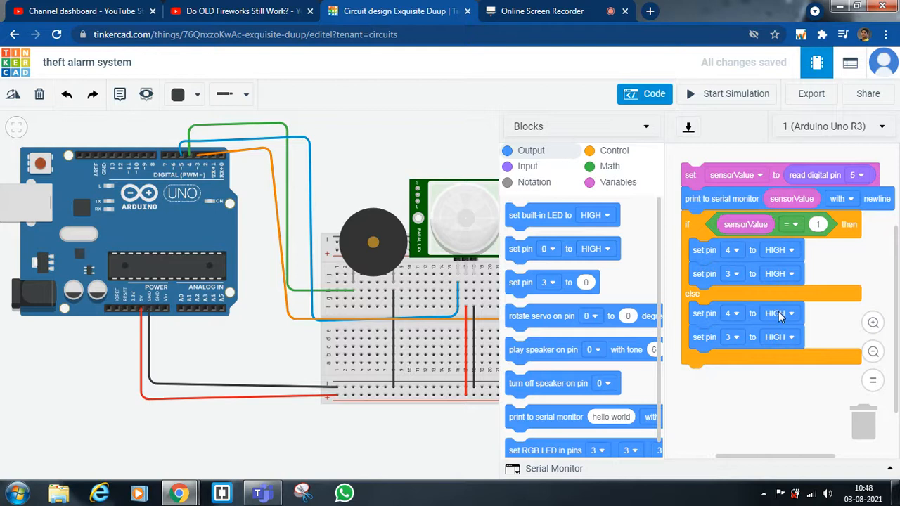
# Step: Drive pins 4 and 3 LOW in the else branch and close the code editor
pyautogui.click(775, 313)
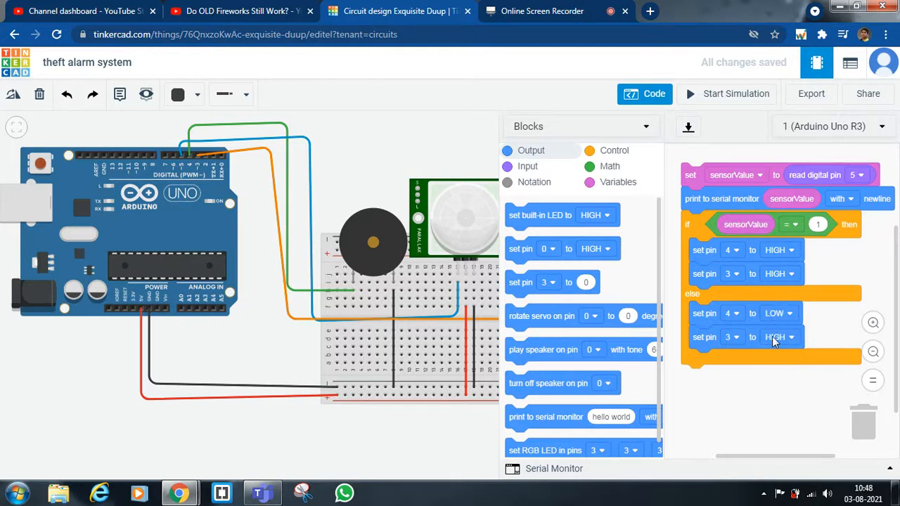
pyautogui.click(778, 336)
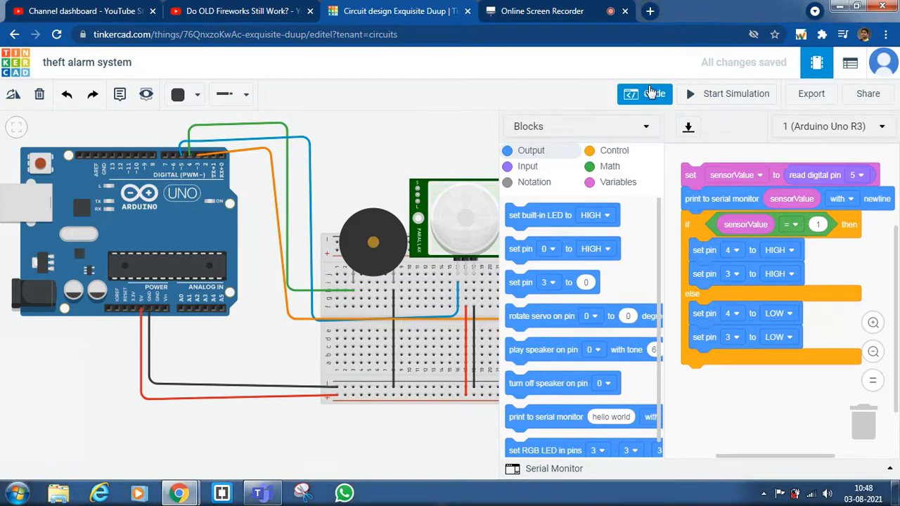
pyautogui.click(644, 94)
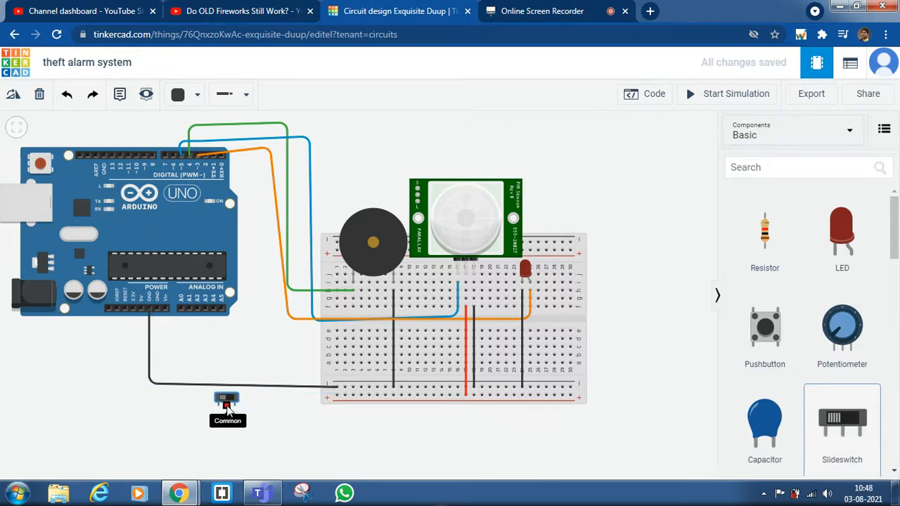
# Step: Place a slide switch in the red 5V line to the positive rail, then start simulating
pyautogui.click(227, 398)
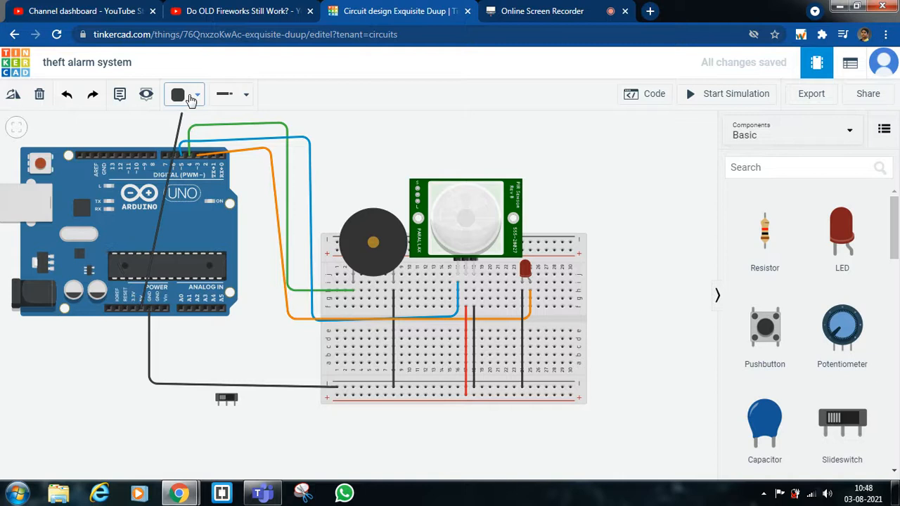
pyautogui.click(185, 93)
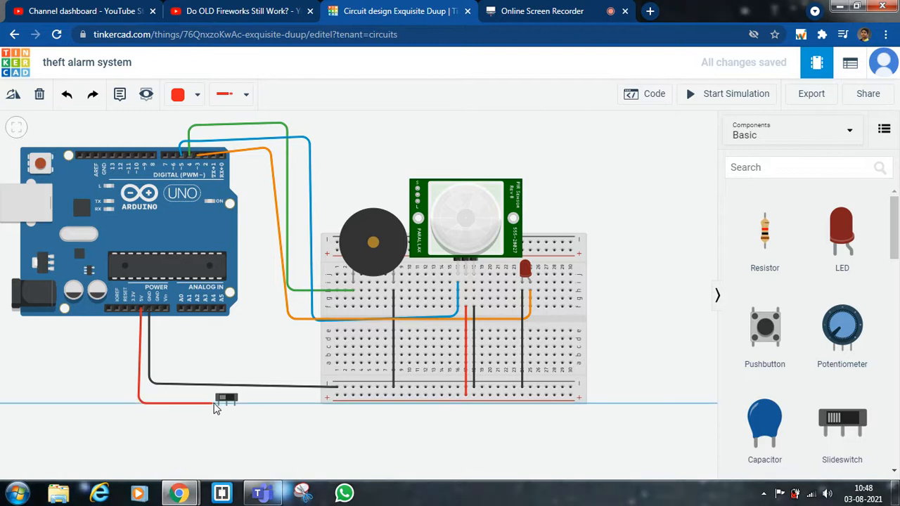
pyautogui.moveTo(219, 404)
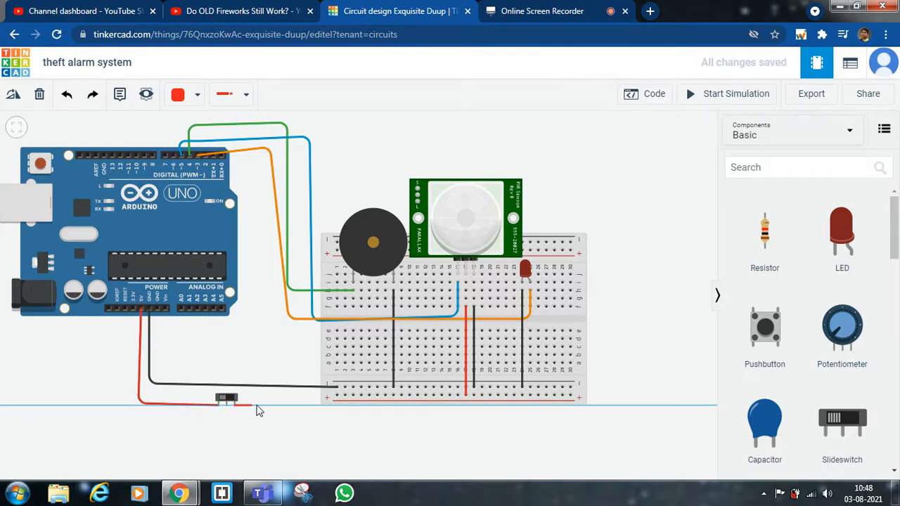
pyautogui.moveTo(246, 406); pyautogui.dragTo(338, 395)
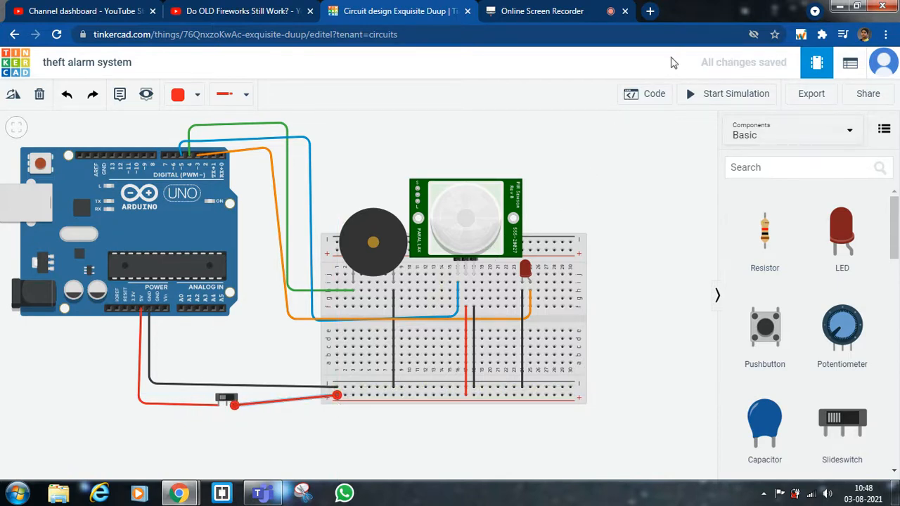
pyautogui.click(728, 93)
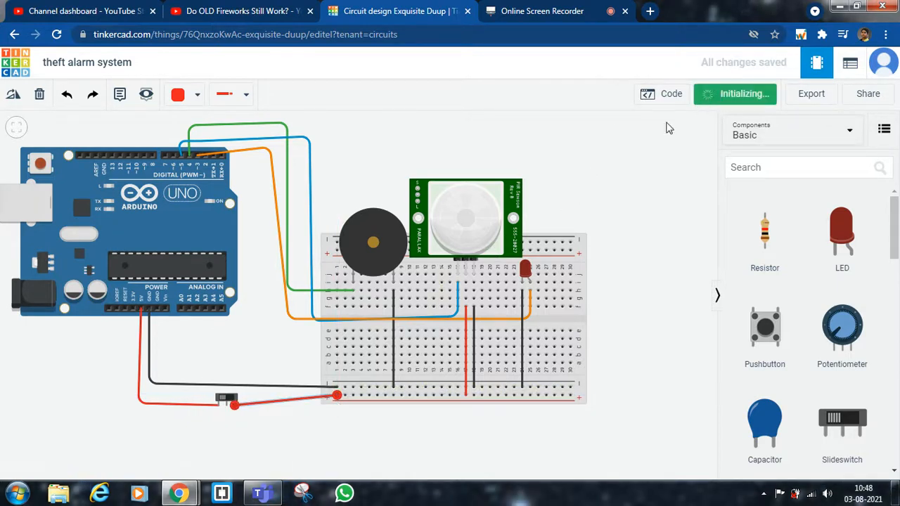
pyautogui.moveTo(648, 198)
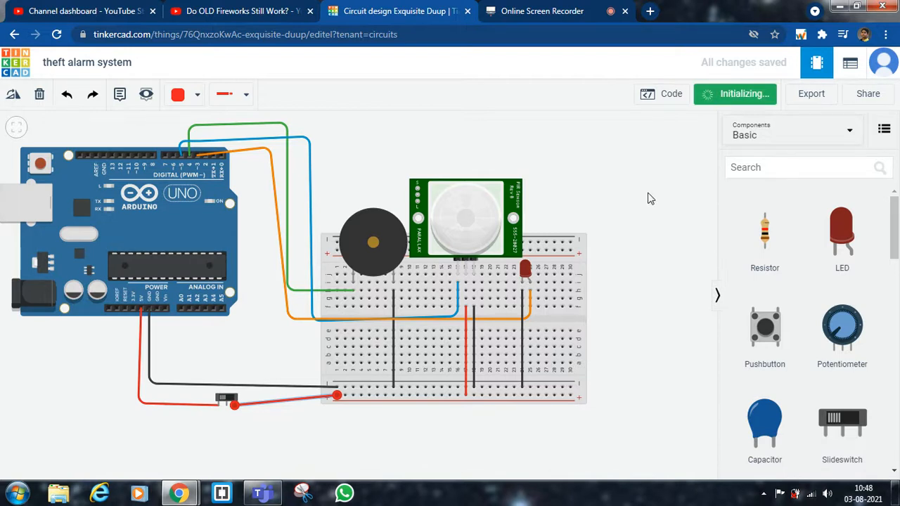
# Step: While simulating, reveal the PIR sensor's motion target and briefly view the block code
pyautogui.click(734, 94)
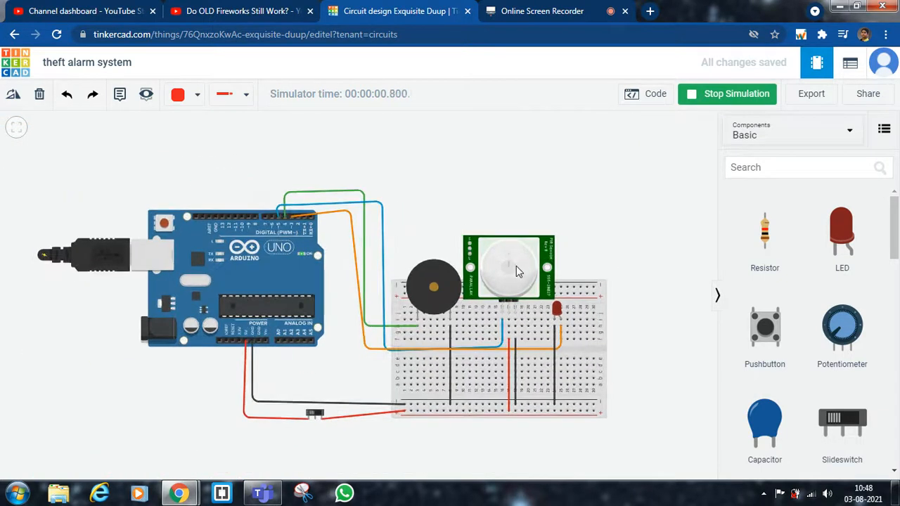
pyautogui.click(507, 267)
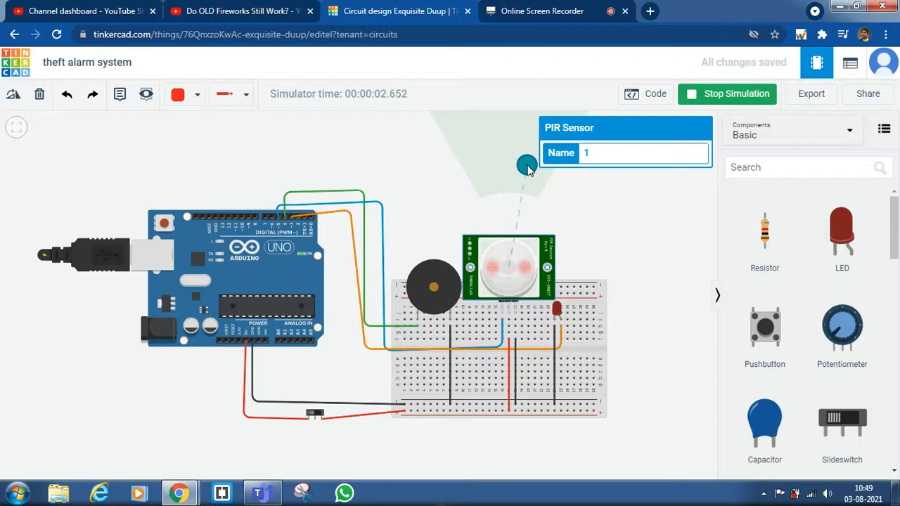
pyautogui.moveTo(316, 415)
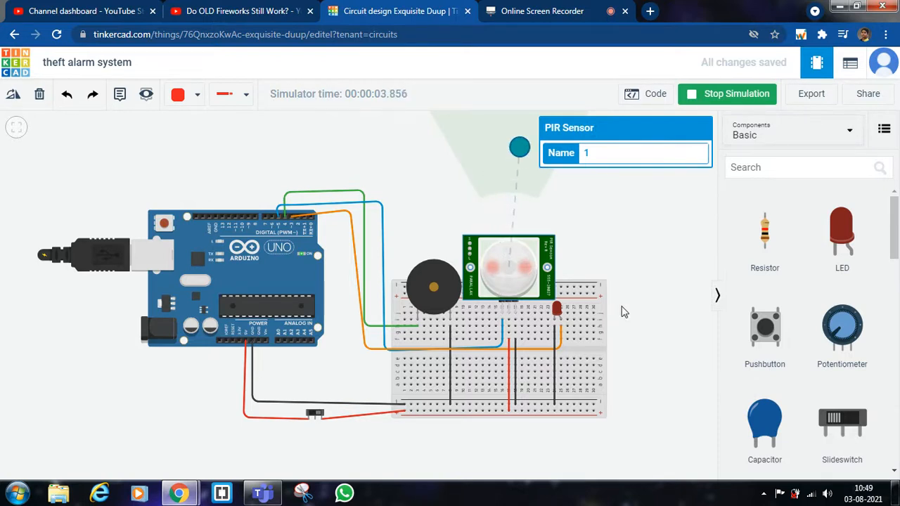
pyautogui.moveTo(444, 326)
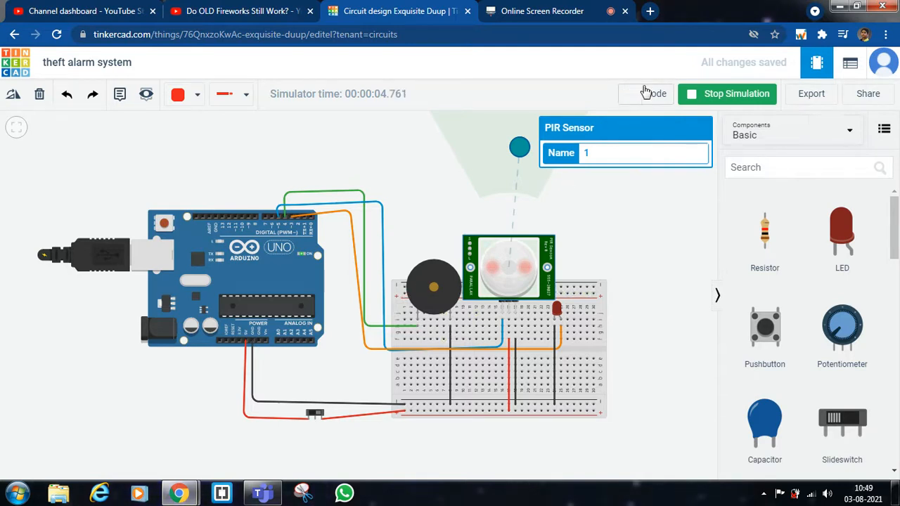
pyautogui.click(655, 93)
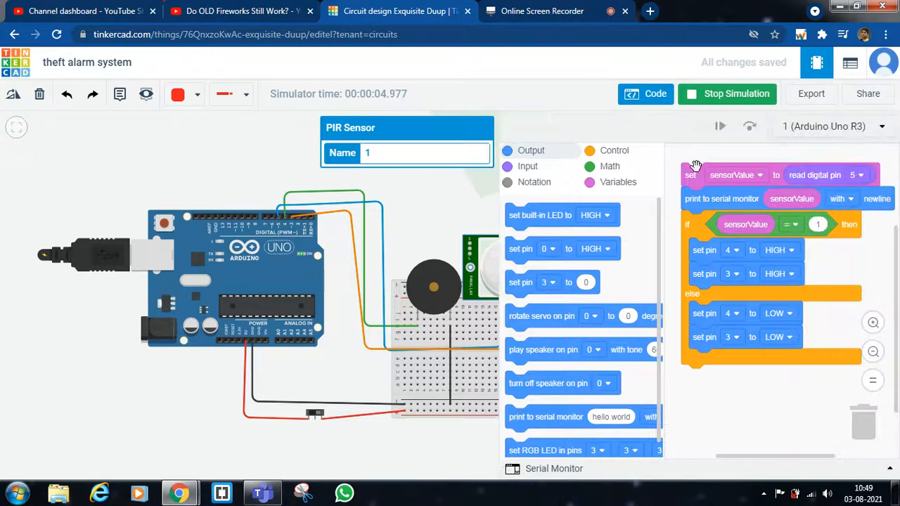
pyautogui.moveTo(803, 236)
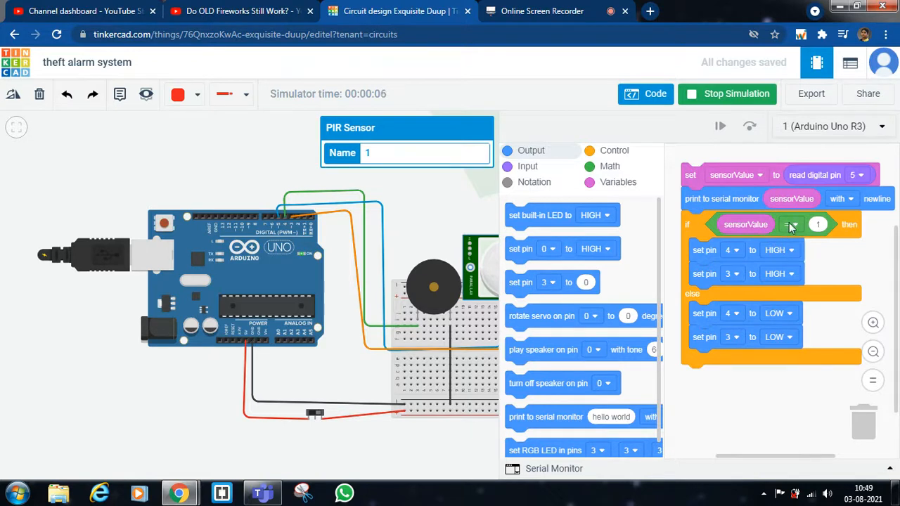
pyautogui.moveTo(405, 250)
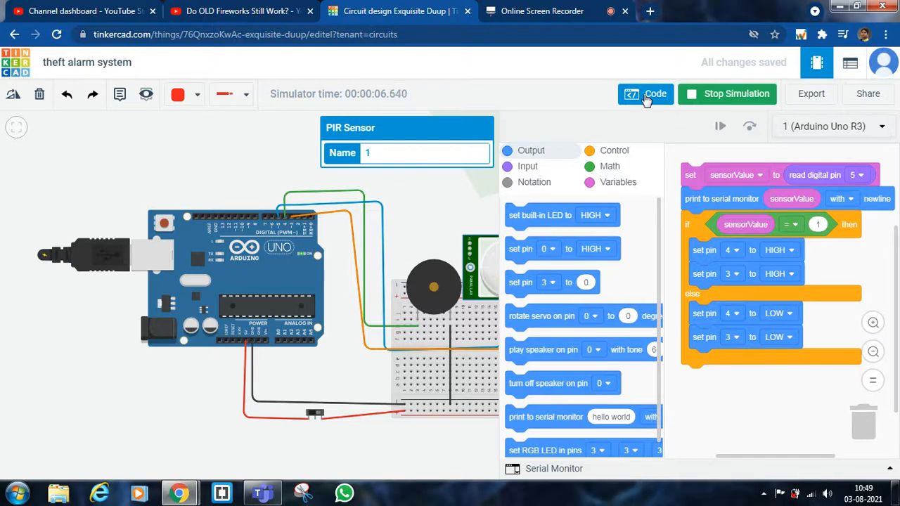
pyautogui.click(646, 93)
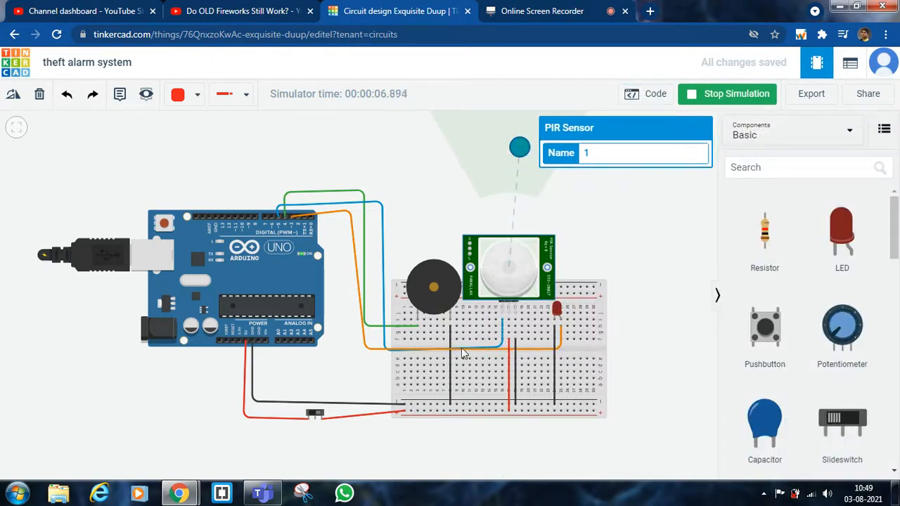
pyautogui.moveTo(505, 315)
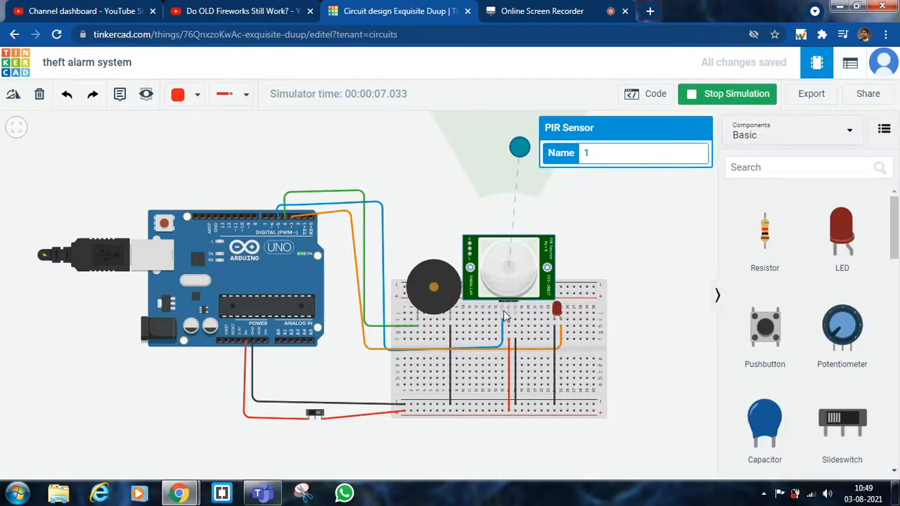
pyautogui.moveTo(515, 313)
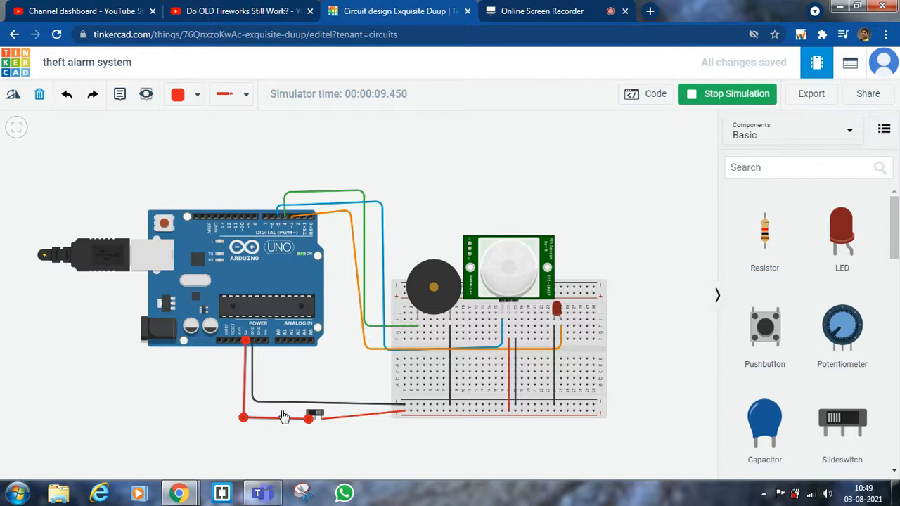
# Step: Remove the slide switch, wire 5V straight to the rail in red, and restart the simulation
pyautogui.click(727, 93)
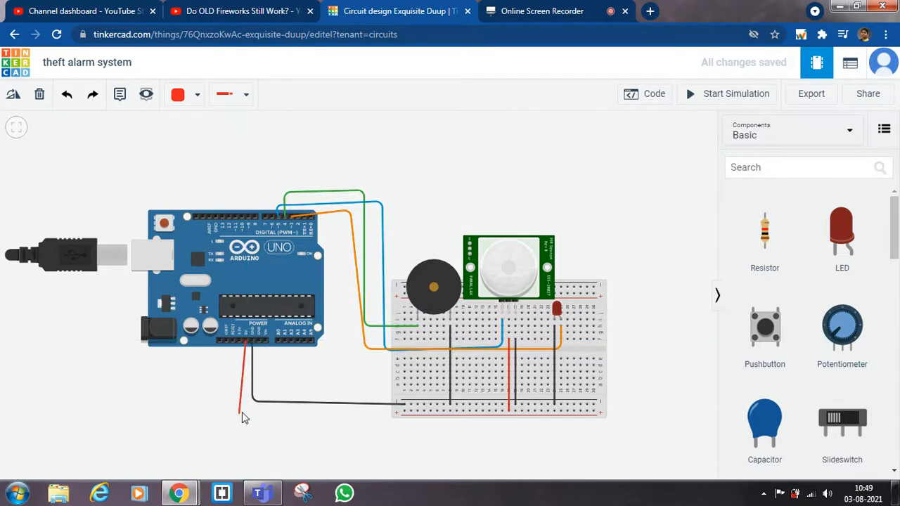
pyautogui.moveTo(242, 411); pyautogui.dragTo(404, 411)
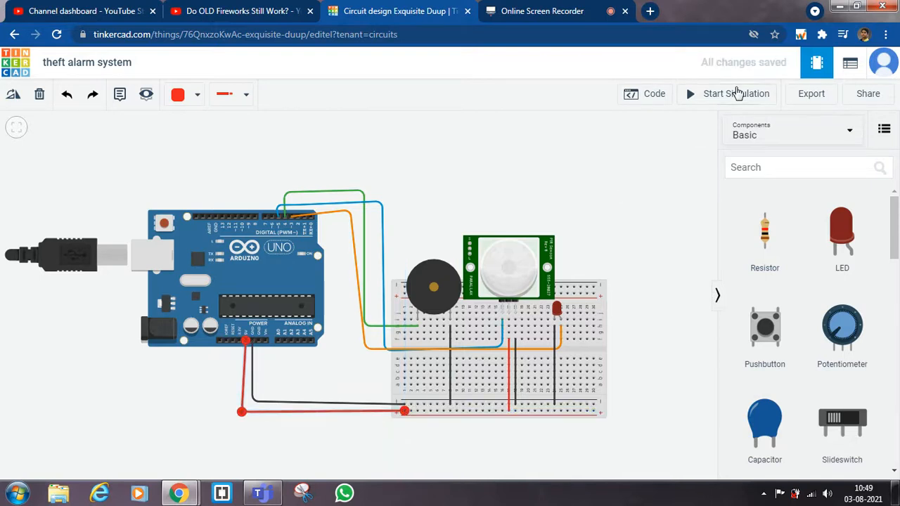
pyautogui.click(736, 93)
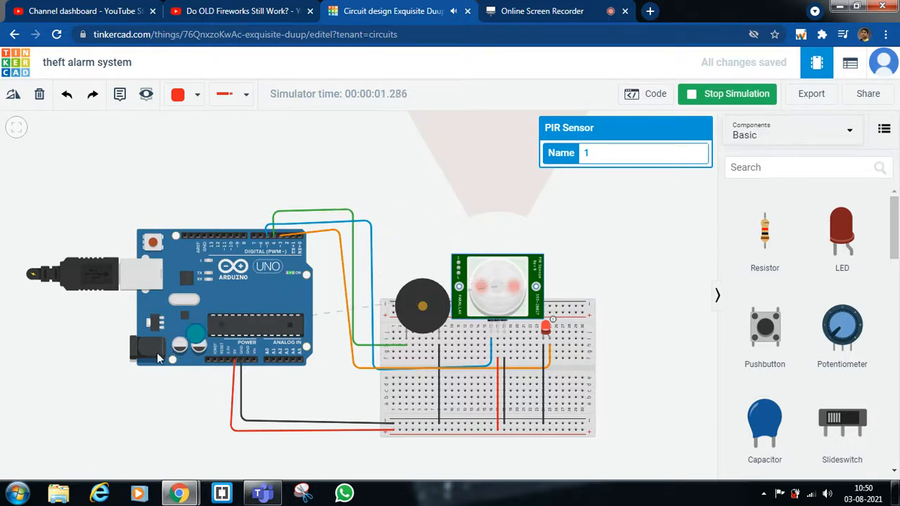
# Step: Move the PIR motion target in and out of detection range, then stop the simulation
pyautogui.moveTo(151, 344); pyautogui.dragTo(151, 389)
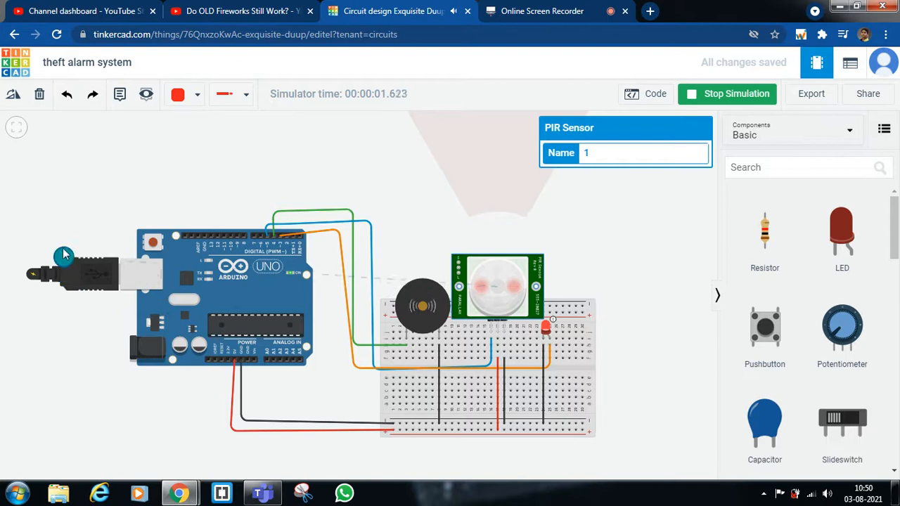
pyautogui.moveTo(63, 255); pyautogui.dragTo(204, 170)
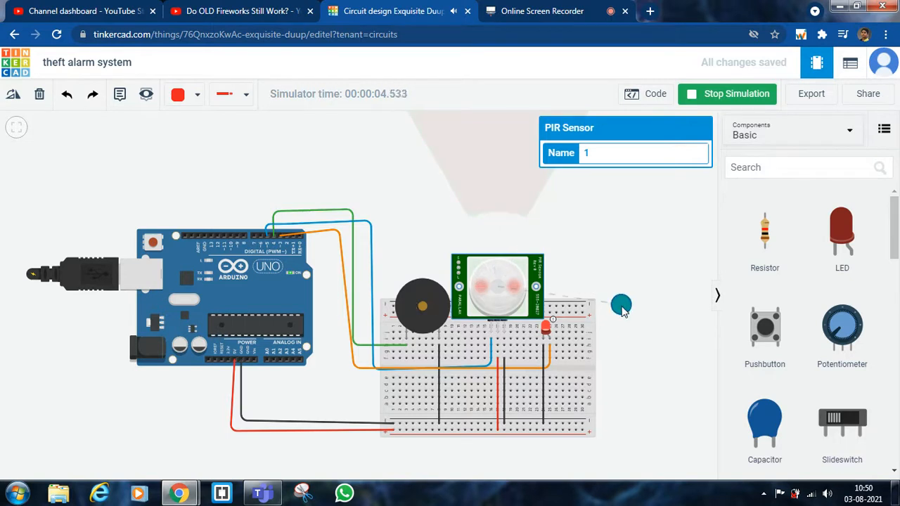
pyautogui.moveTo(621, 305); pyautogui.dragTo(343, 380)
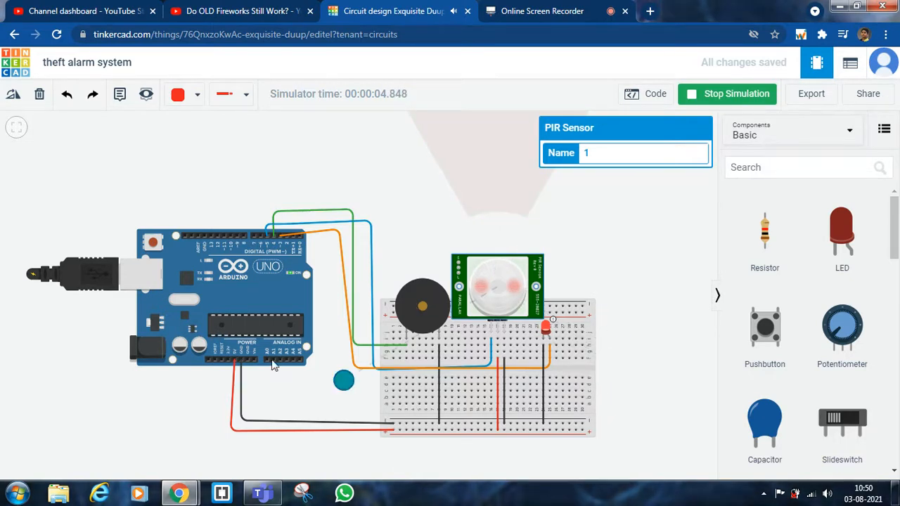
pyautogui.moveTo(343, 380); pyautogui.dragTo(70, 364)
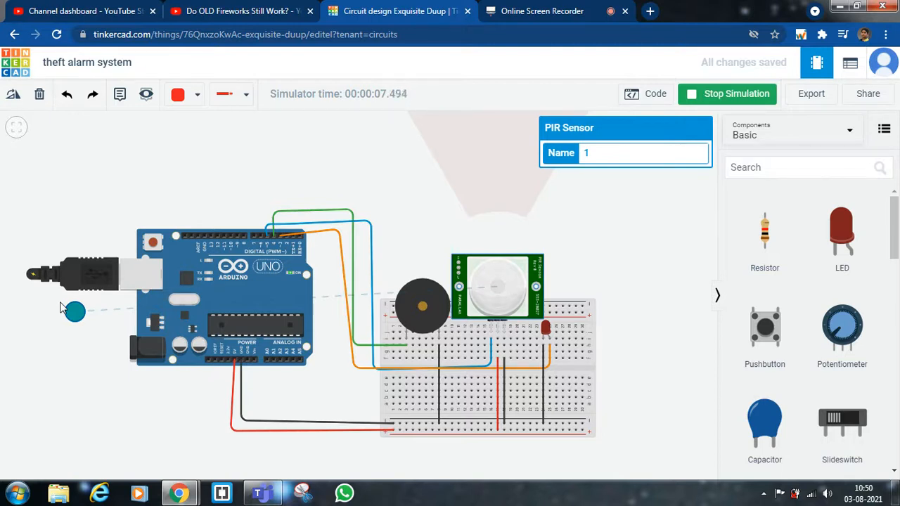
pyautogui.moveTo(74, 312); pyautogui.dragTo(126, 131)
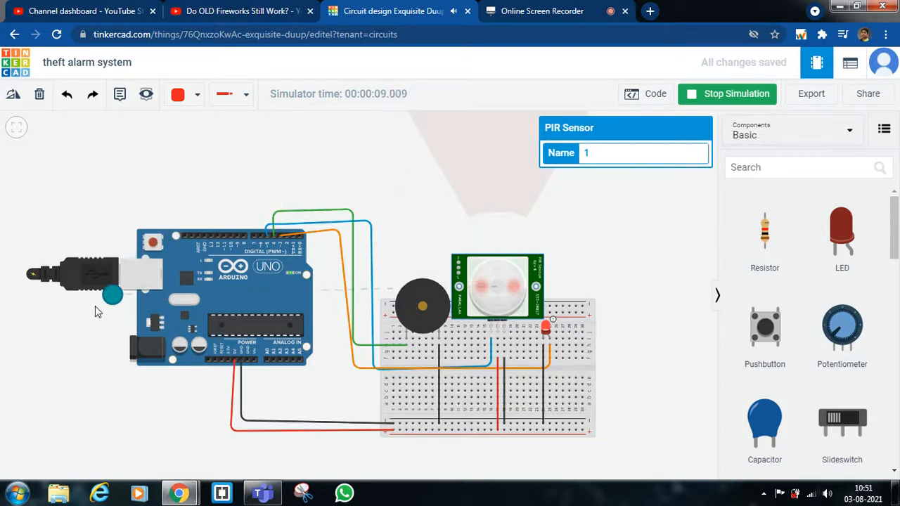
pyautogui.moveTo(112, 295); pyautogui.dragTo(23, 380)
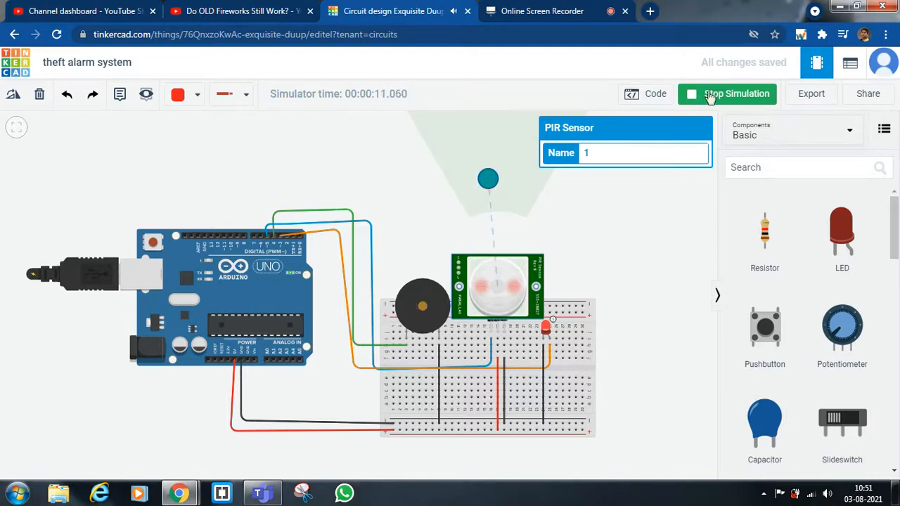
pyautogui.click(736, 94)
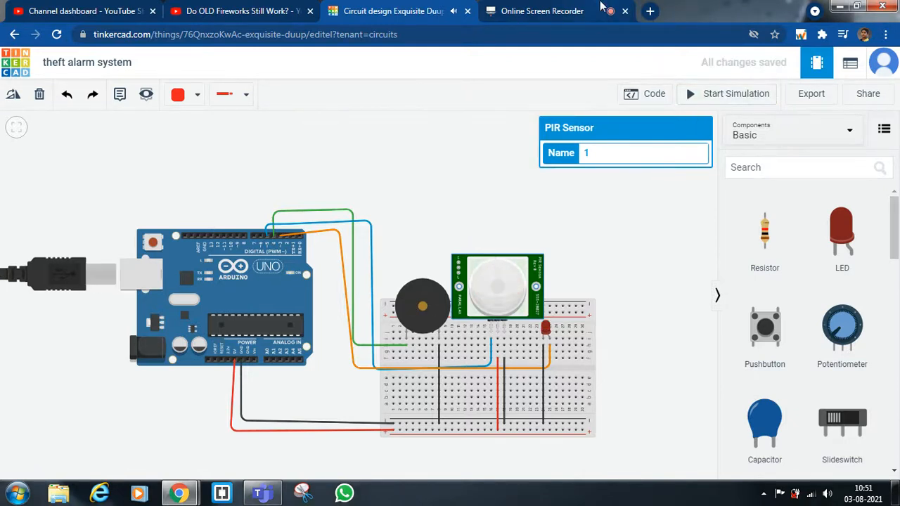
pyautogui.moveTo(541, 11)
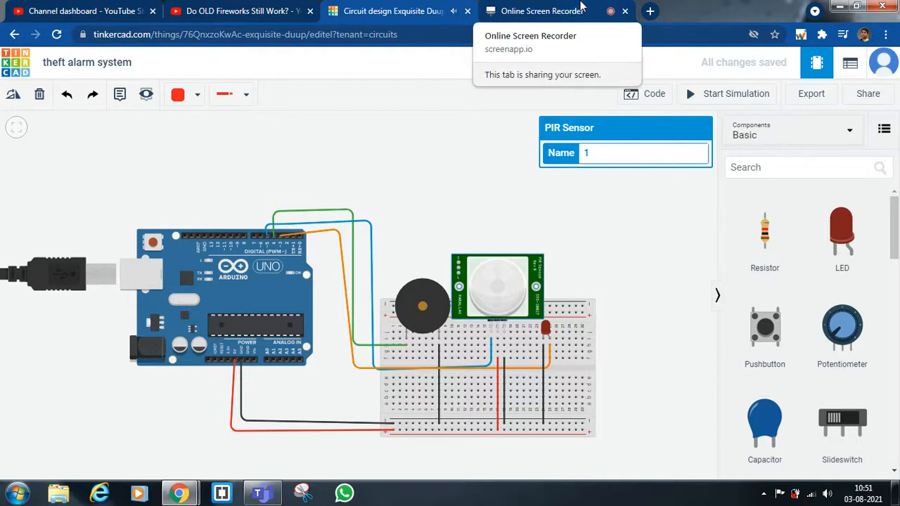